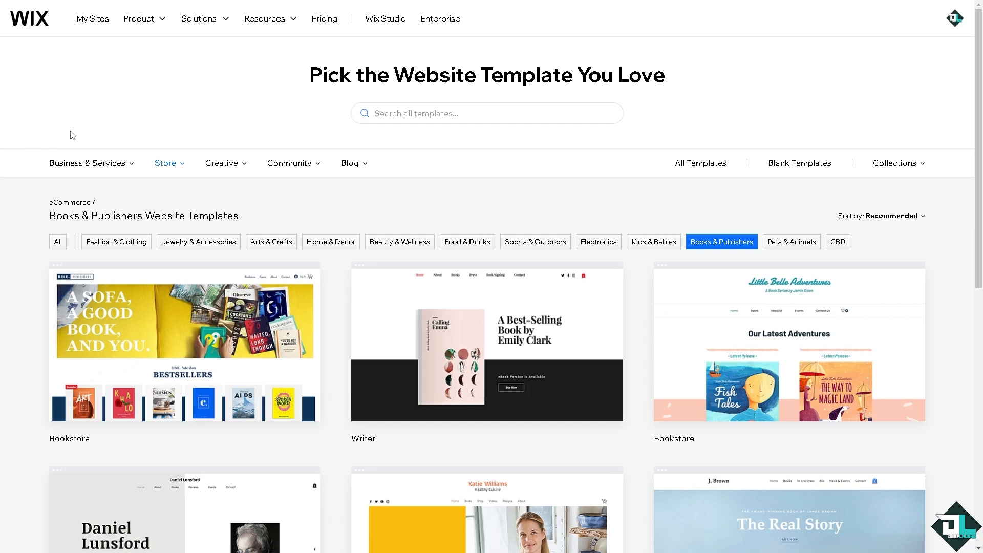
mouse_move(337, 140)
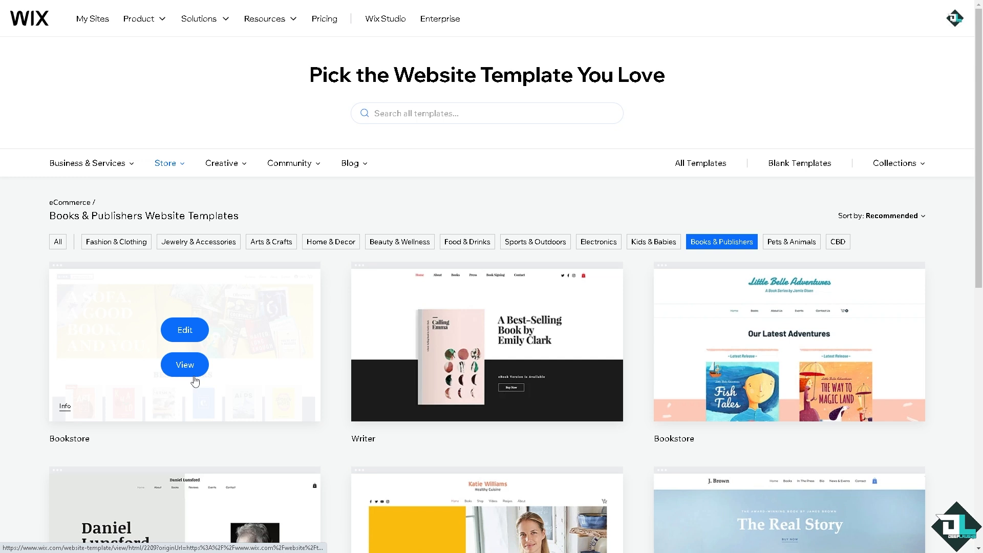
mouse_move(129, 419)
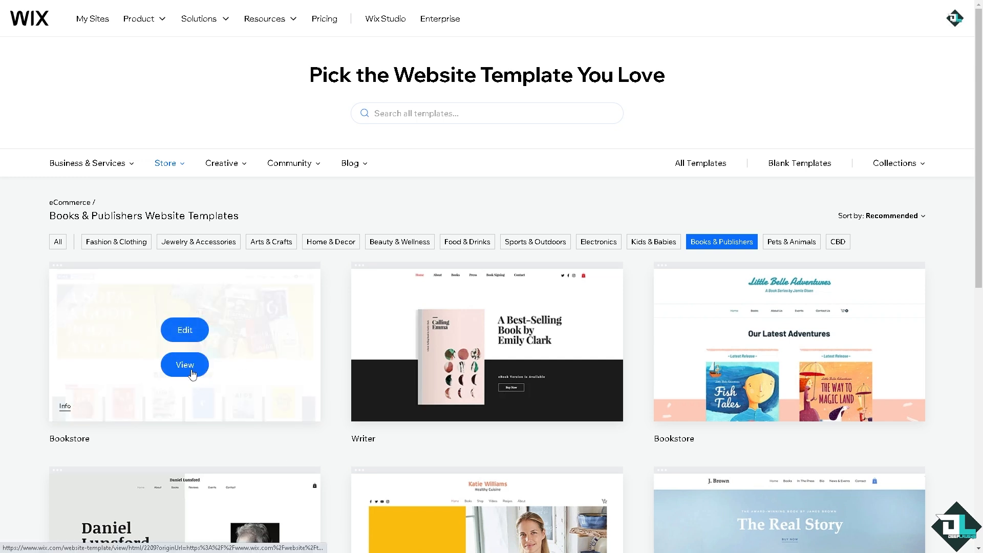
Step: Open the live preview of the Bookstore template from Books & Publishers
left_click(184, 364)
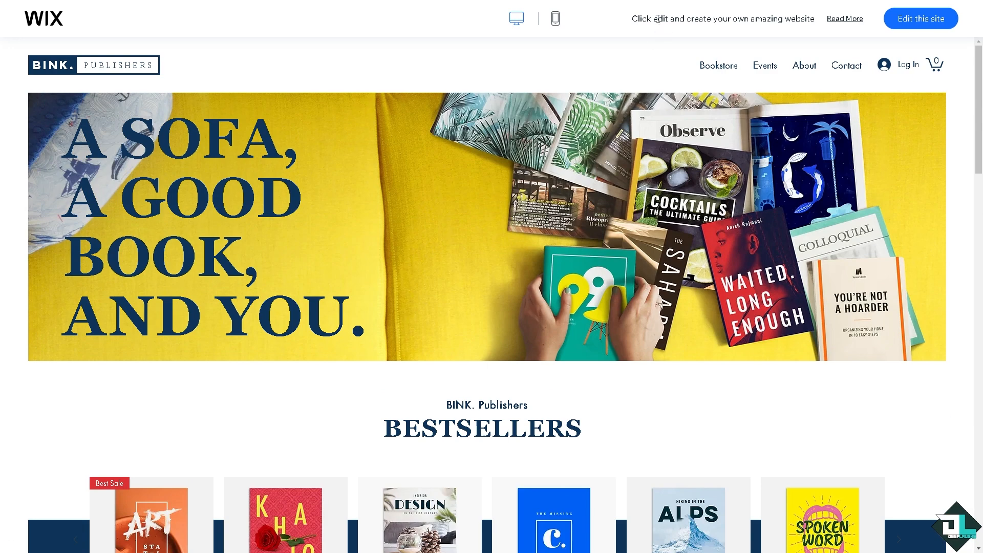
Step: Switch the Bookstore template preview to mobile view and scroll through it
left_click(554, 17)
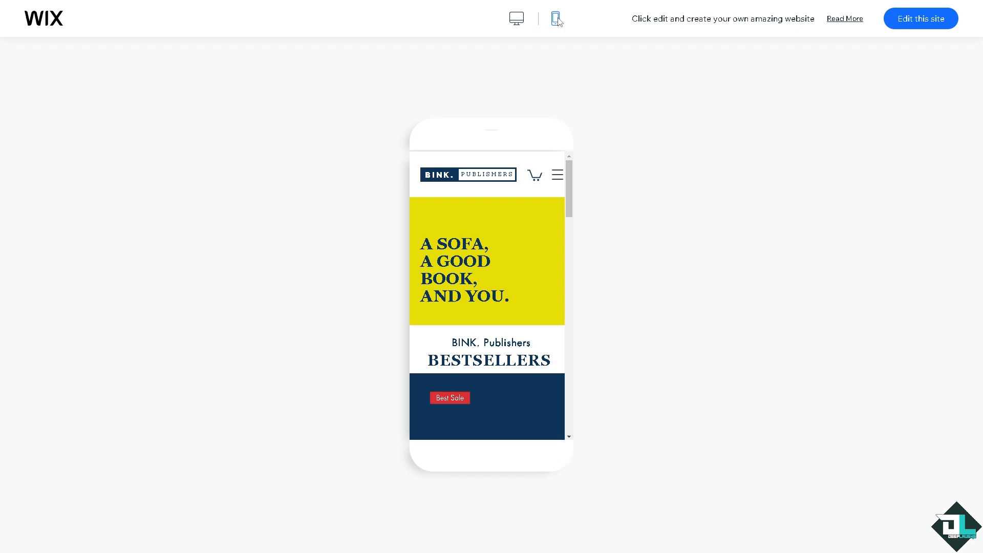
scroll("down", 3)
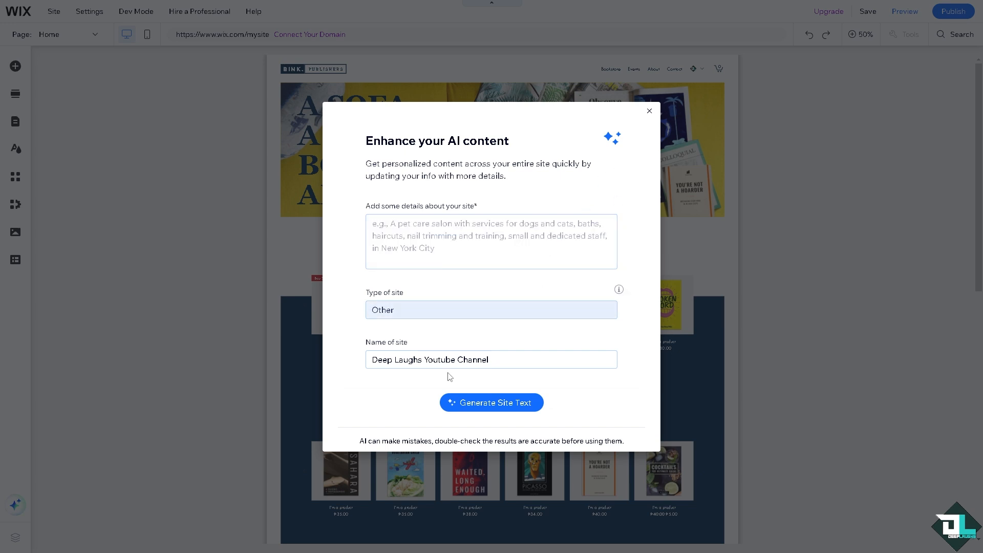
Step: Dismiss the AI content dialog, then browse the button elements and section choices without adding anything
left_click(648, 111)
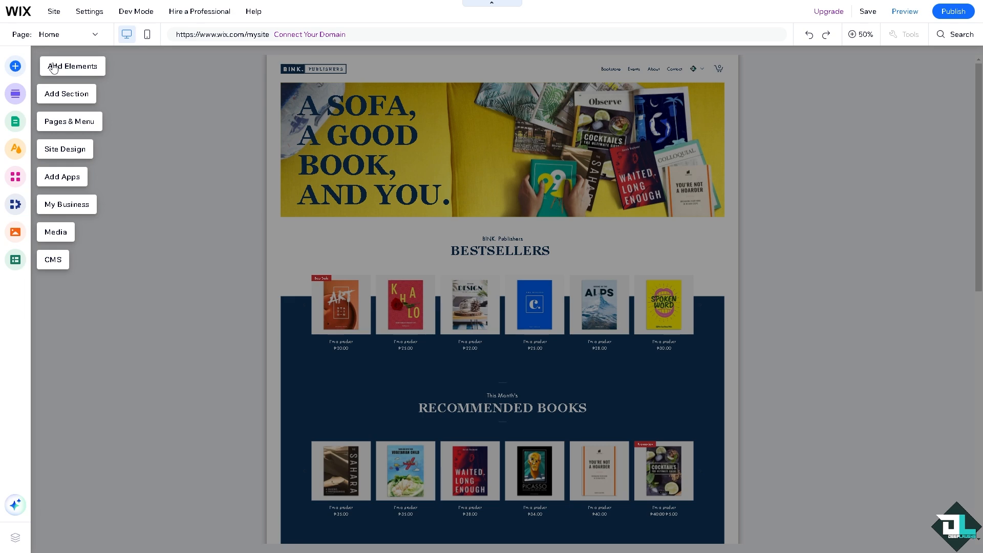
left_click(868, 34)
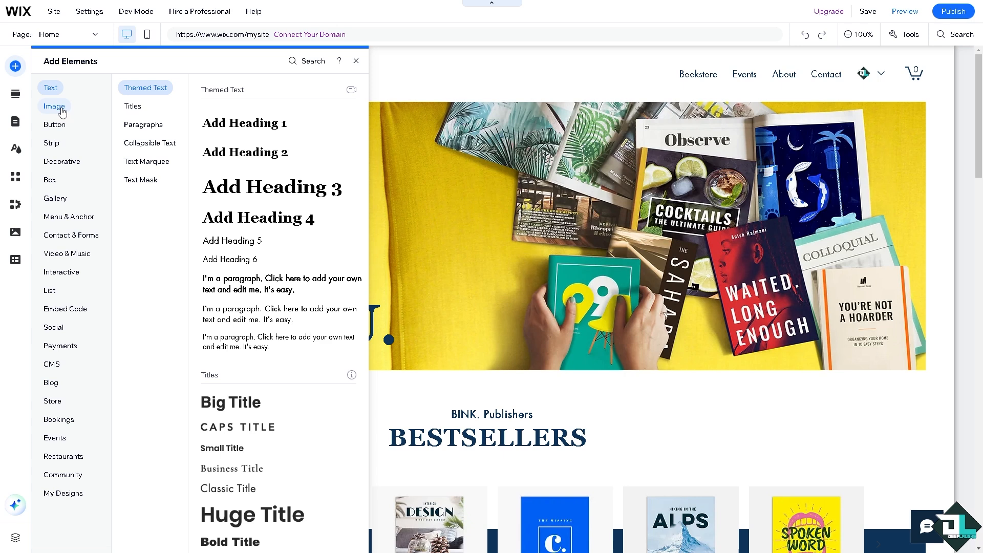
left_click(54, 124)
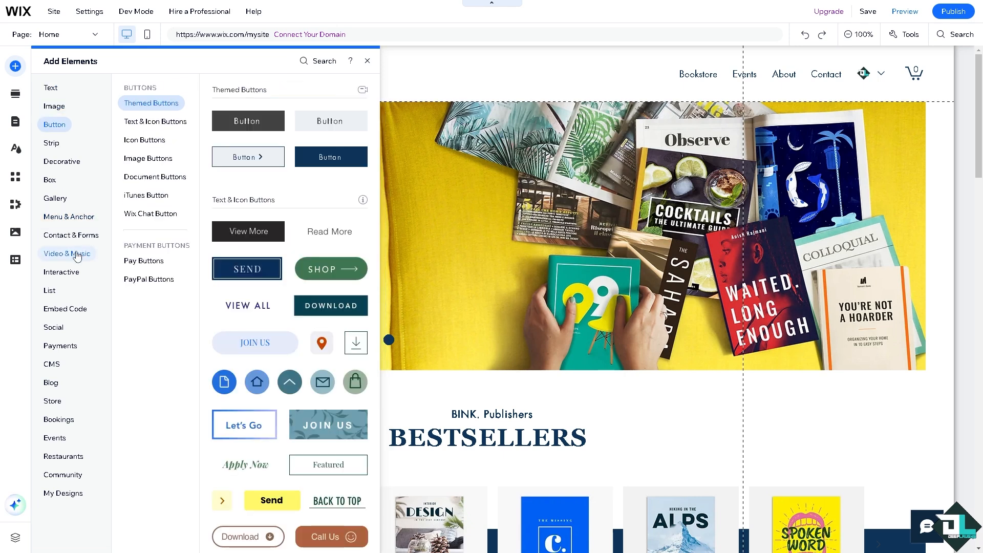
left_click(67, 254)
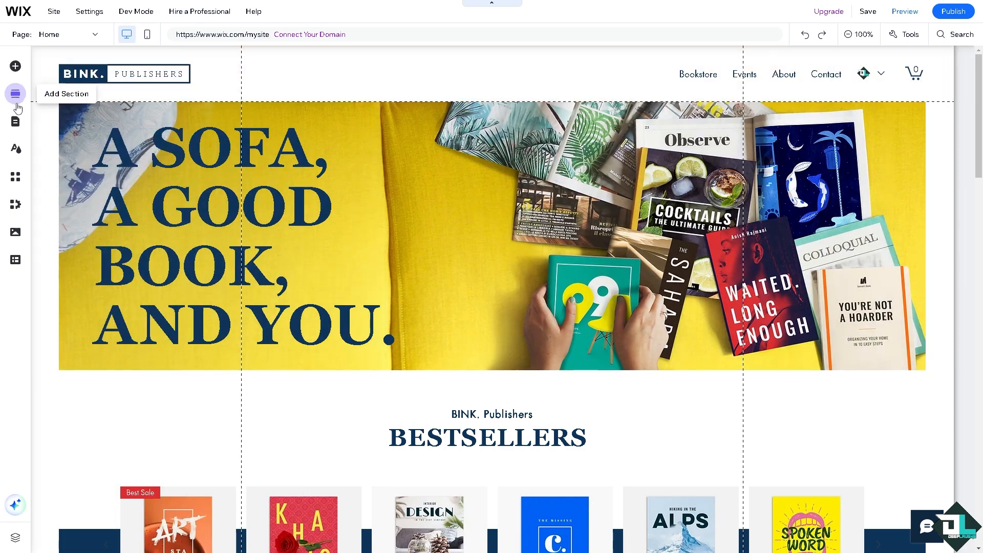
left_click(15, 95)
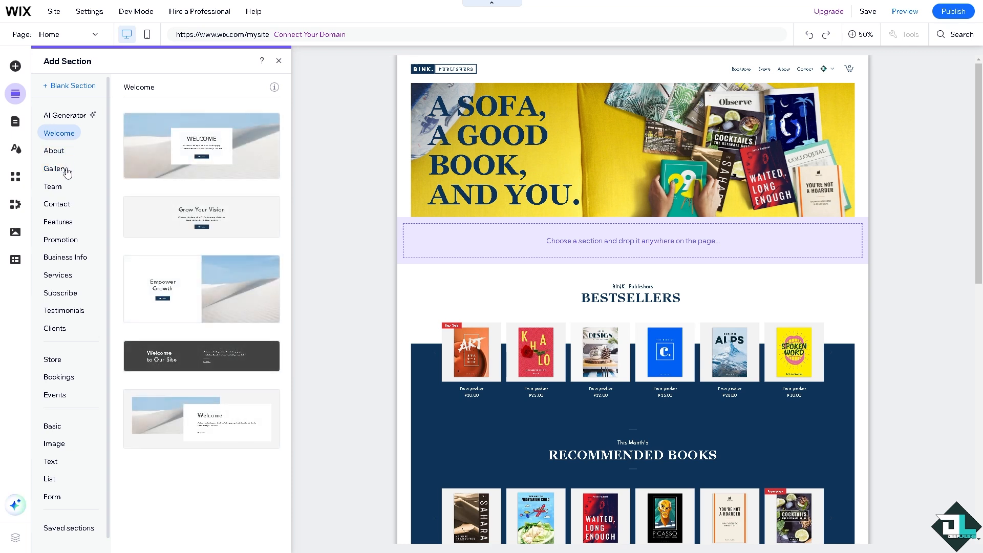
left_click(627, 151)
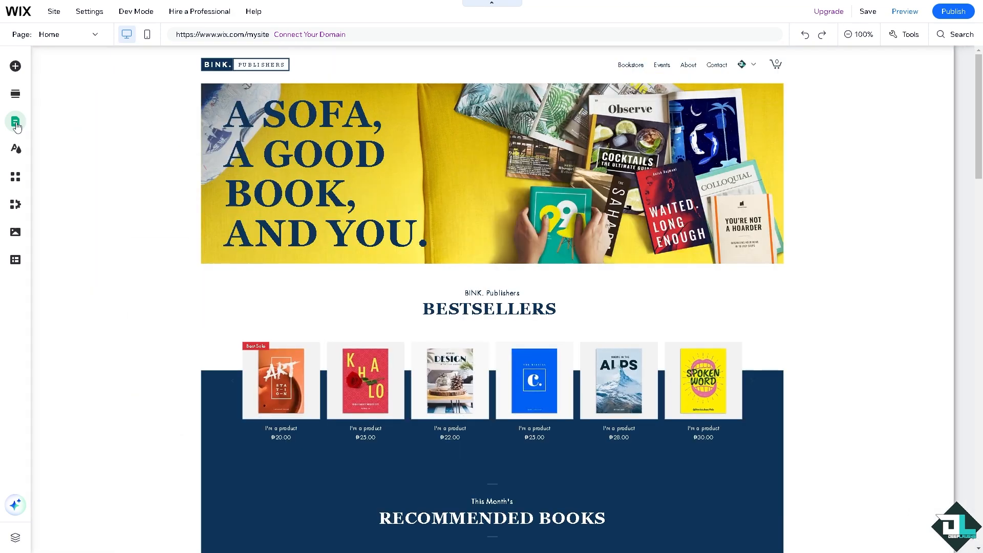
Step: Show Site Pages and Menu listing Home, Bookstore, Events, About, Contact and hidden pages
left_click(15, 120)
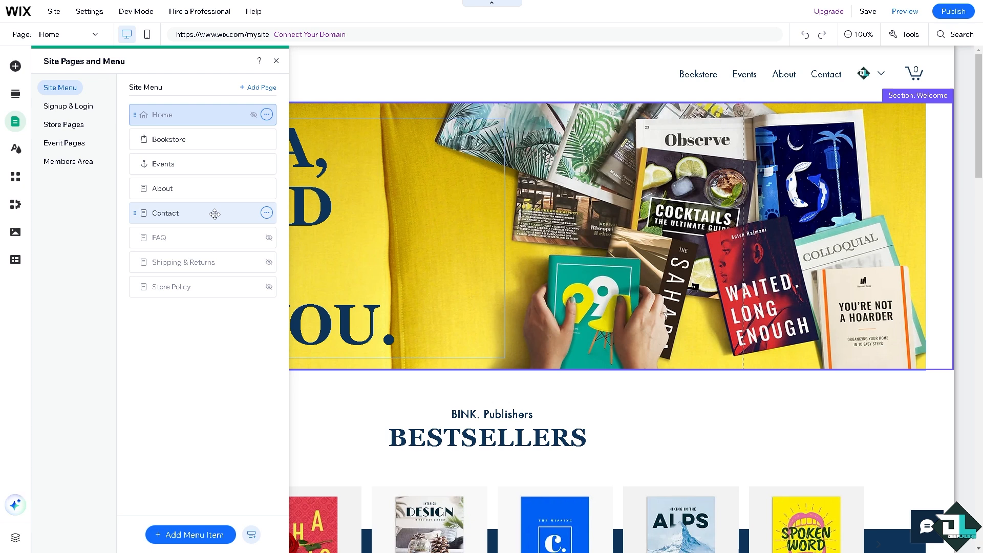
mouse_move(97, 205)
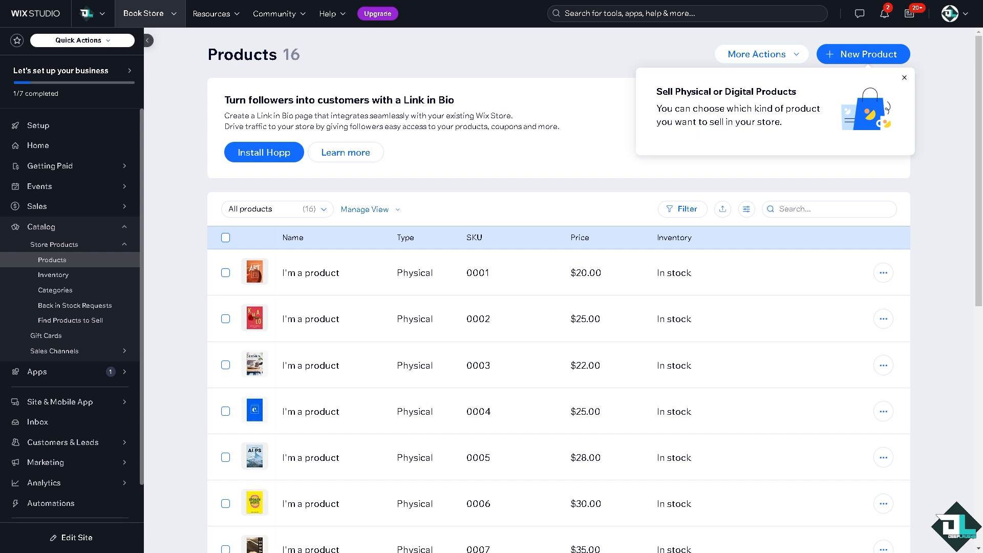
mouse_move(418, 209)
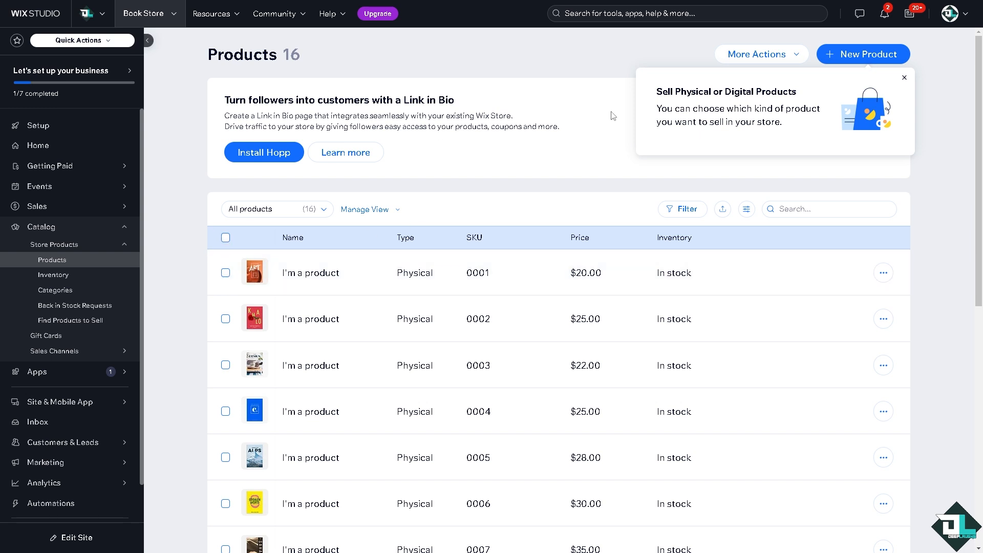
mouse_move(871, 58)
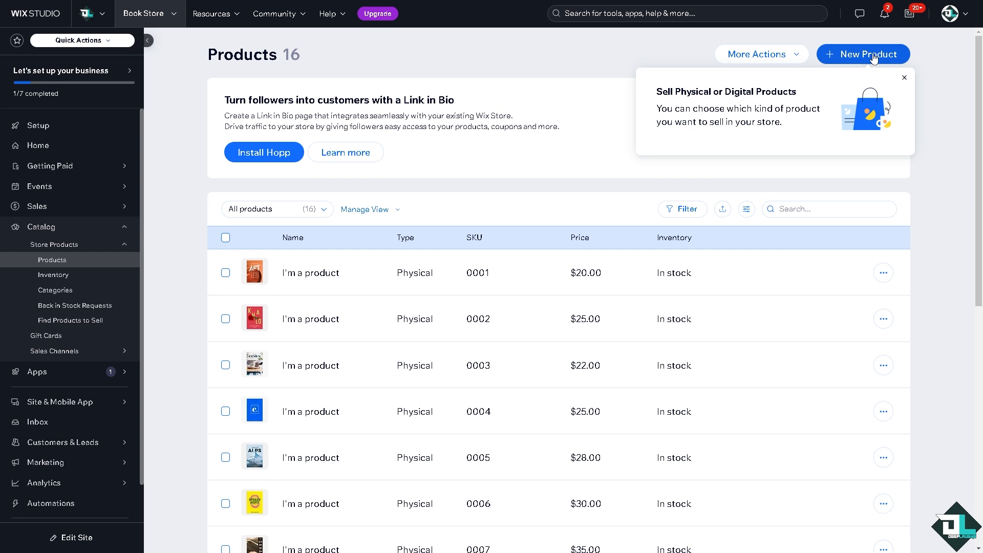
Step: Start a new product in Catalog > Products, showing the physical or digital type choices
left_click(863, 54)
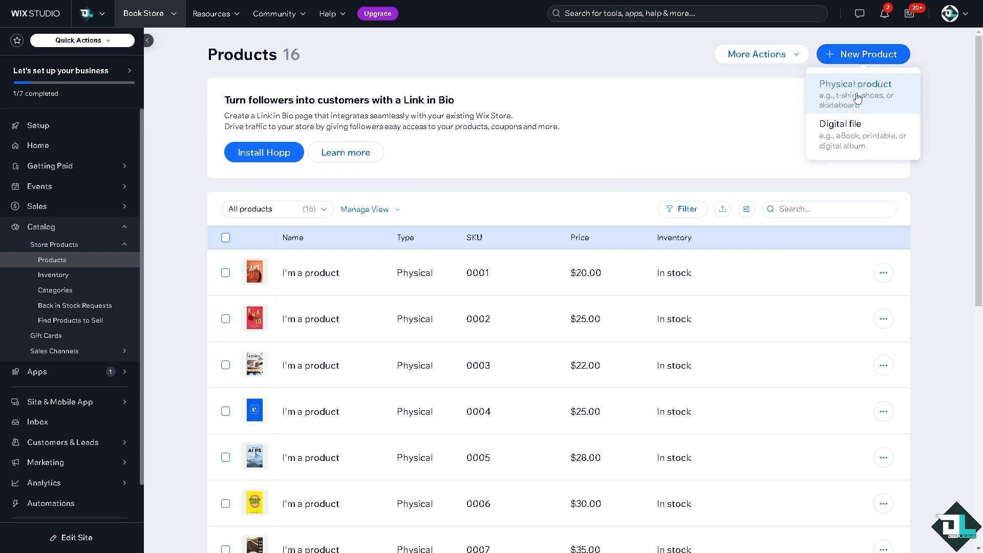
mouse_move(860, 105)
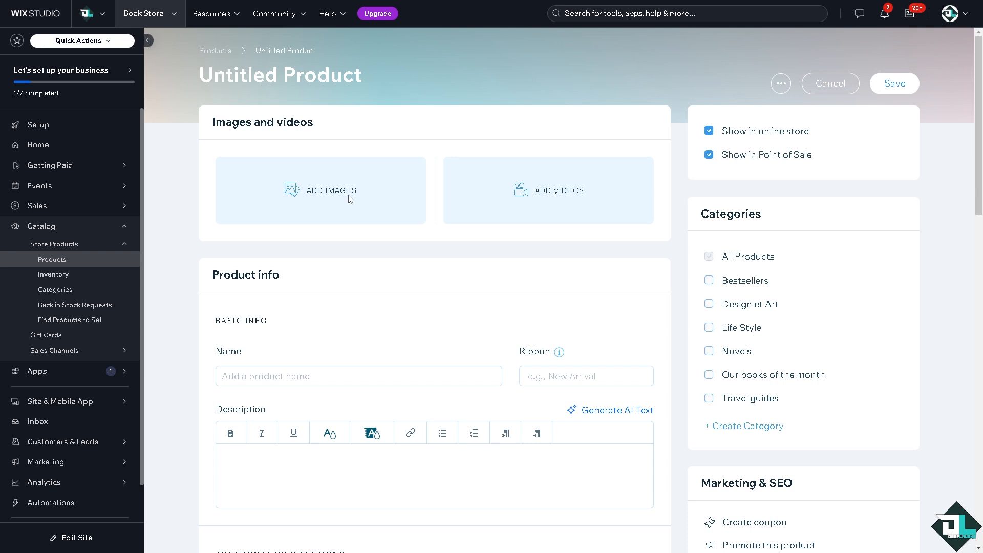
Step: Upload the book cover image from the computer into the new product's images
left_click(320, 190)
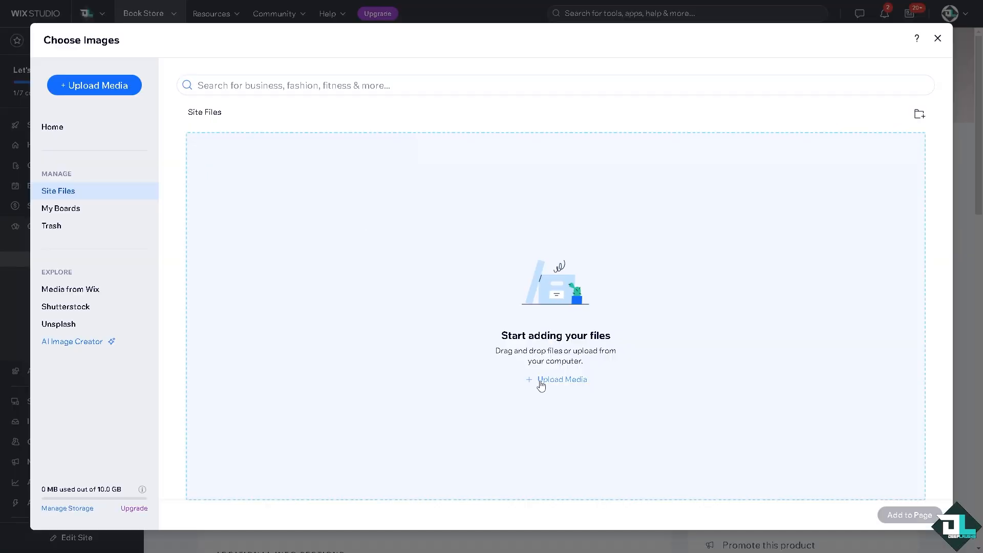
left_click(561, 380)
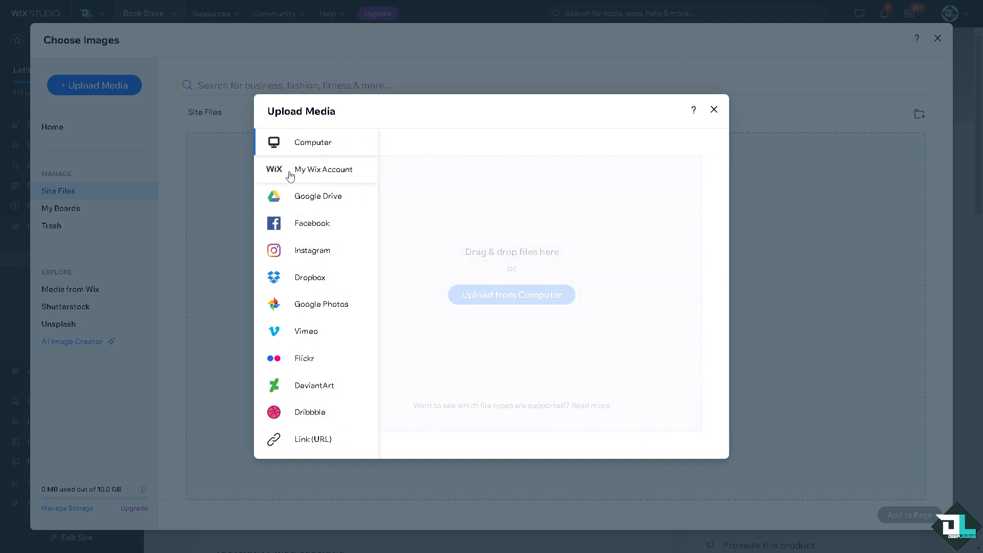
mouse_move(318, 142)
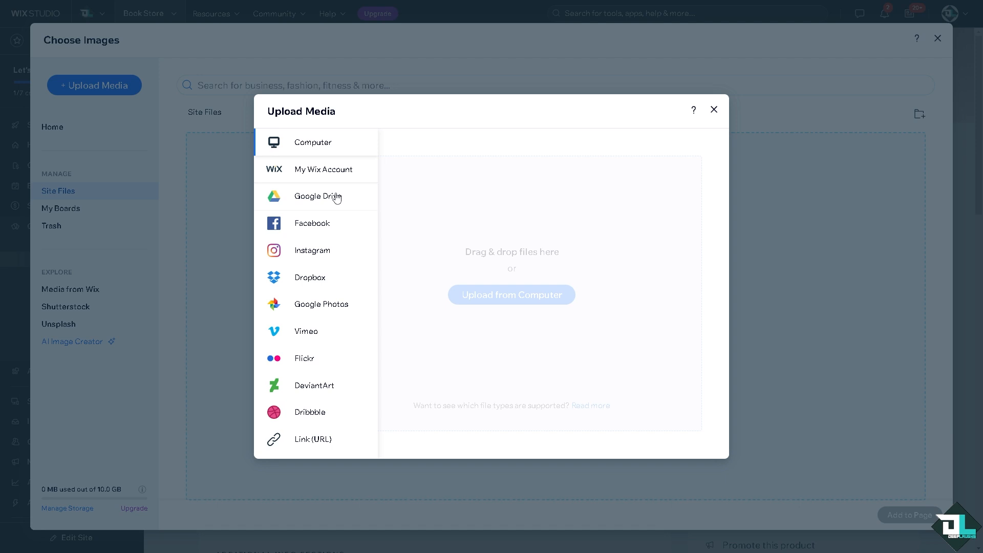
mouse_move(332, 253)
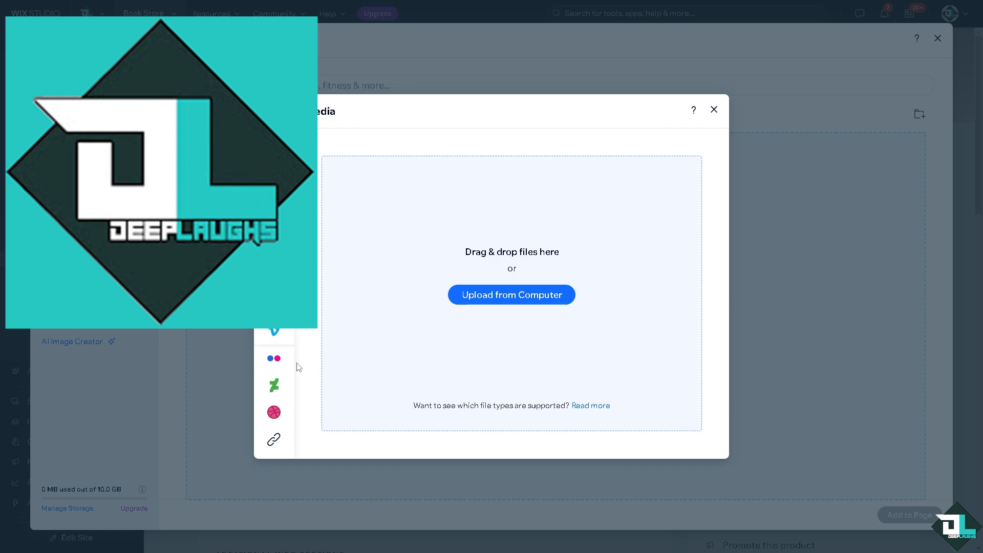
mouse_move(470, 304)
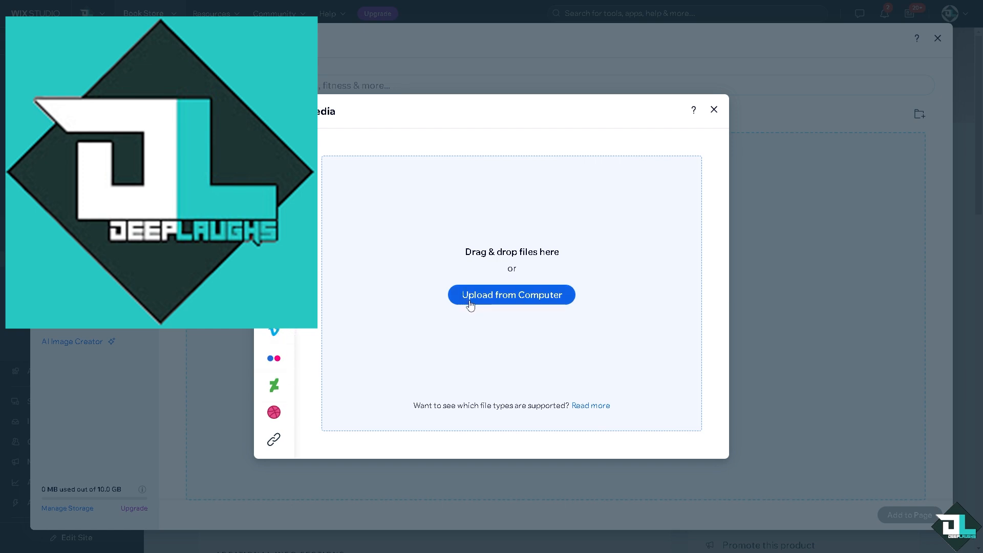
left_click(511, 295)
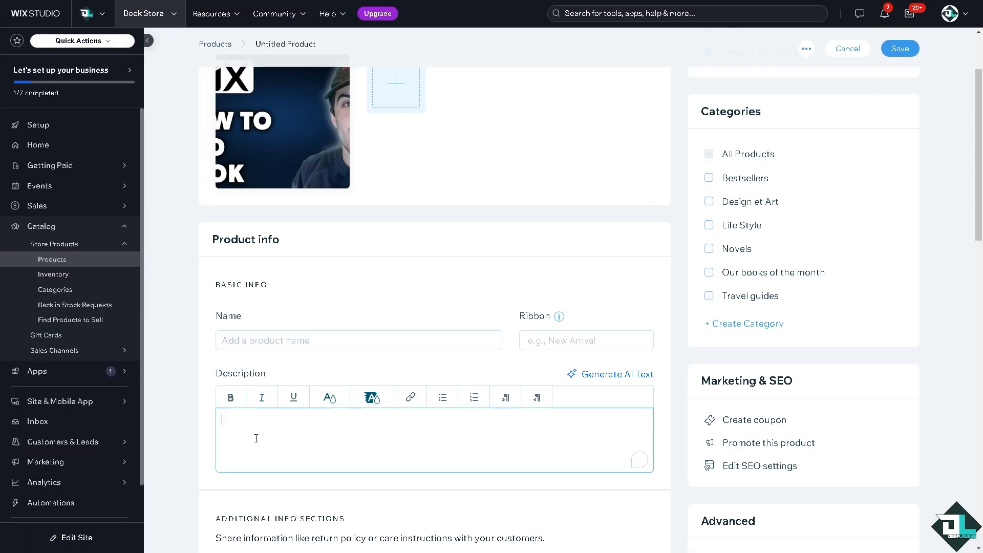
Step: Name the product DEEPLAUGHS BOOK and add a short description
type("how to add book on wix")
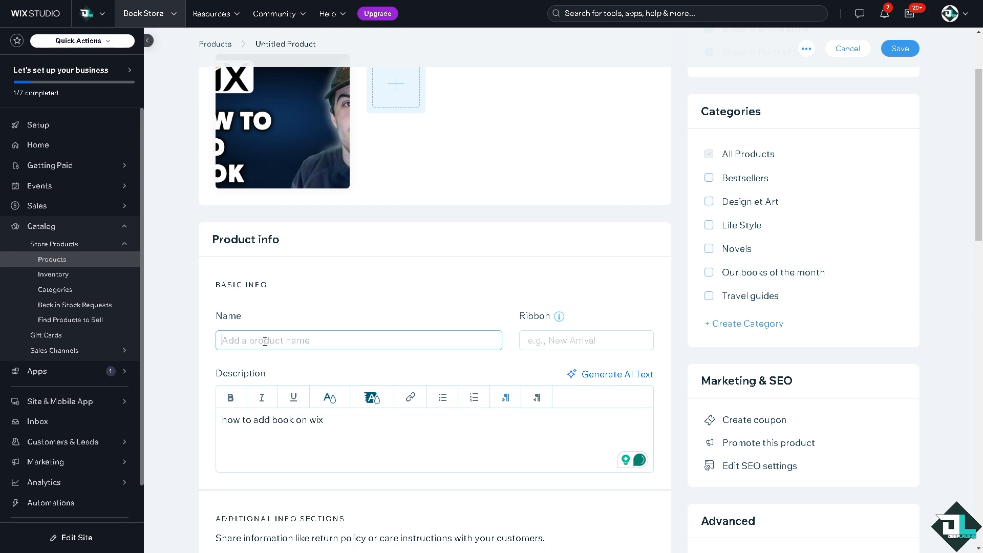
type("DEE")
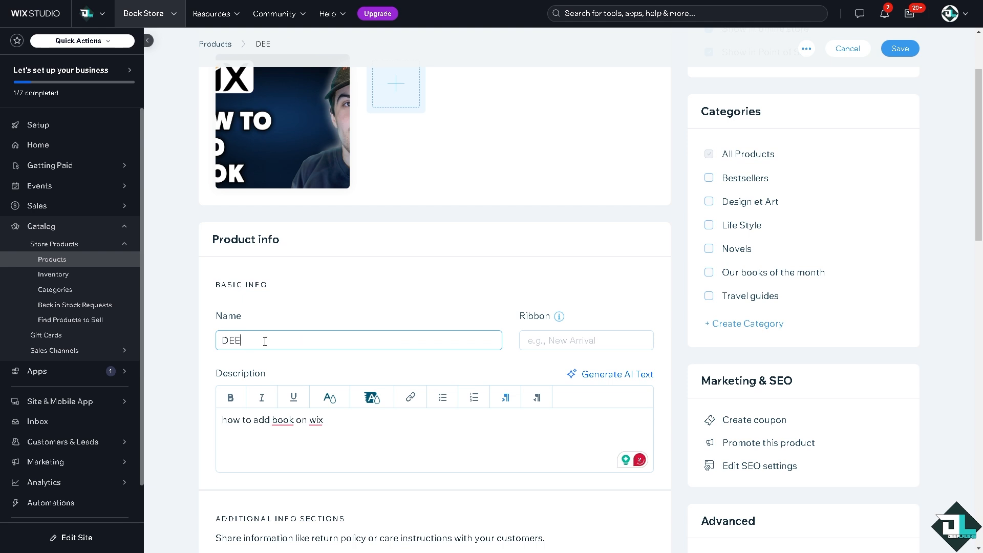
type("PLUAGHS")
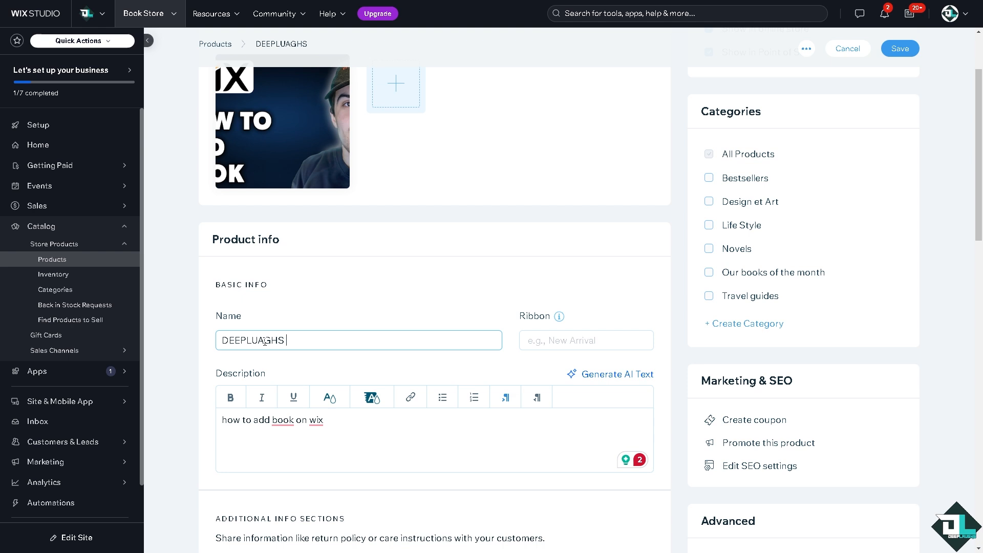
type("BOOK")
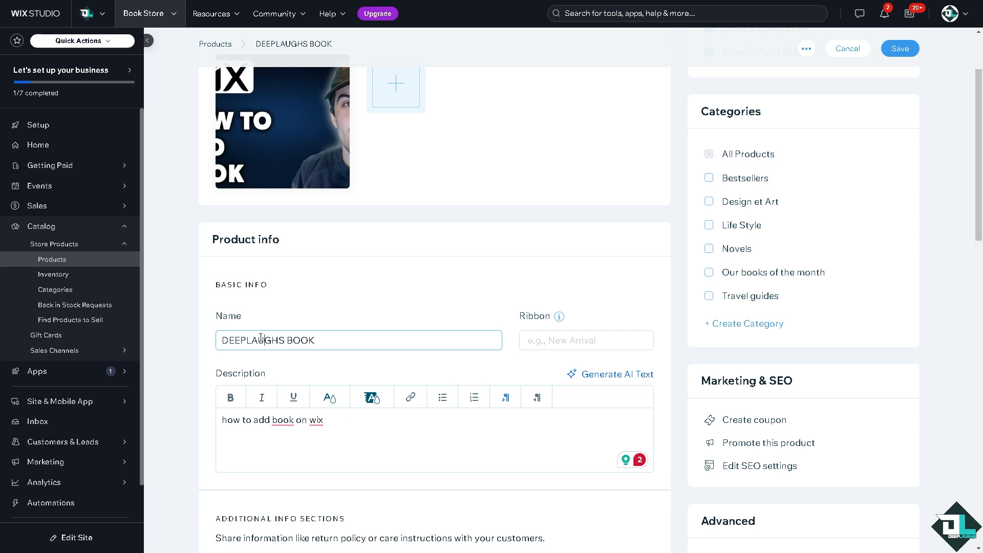
Step: Set the book's price to $69 in the Pricing section
scroll("down", 3)
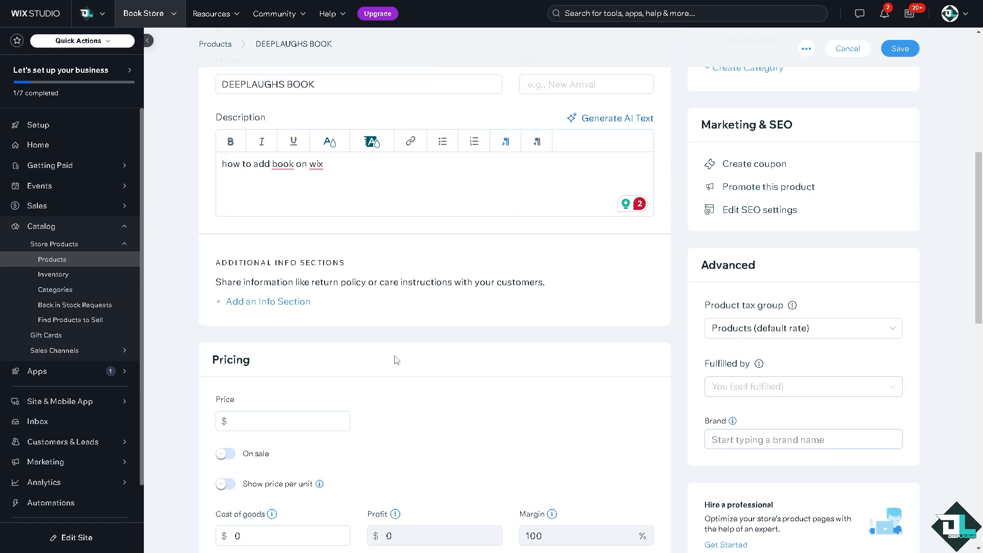
left_click(282, 421)
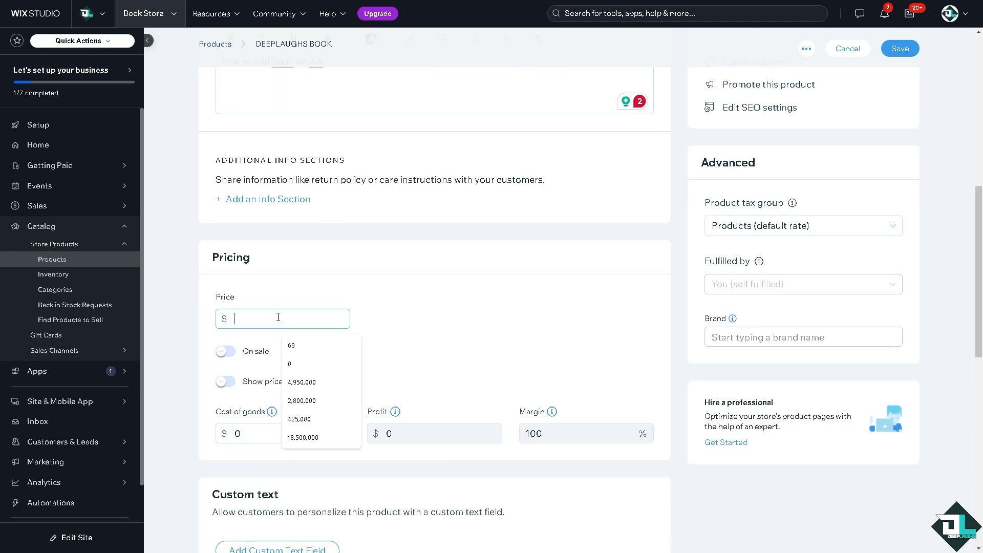
left_click(291, 346)
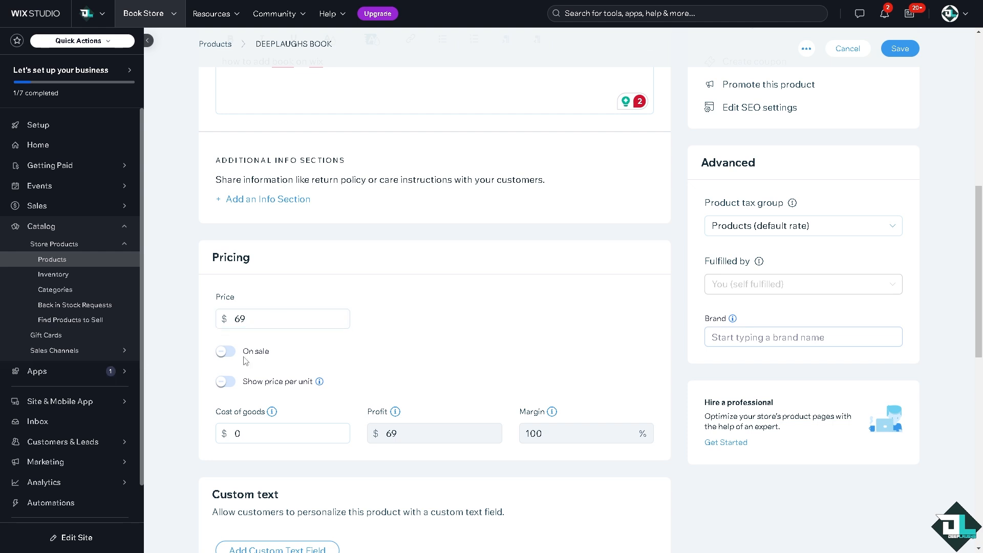
mouse_move(244, 358)
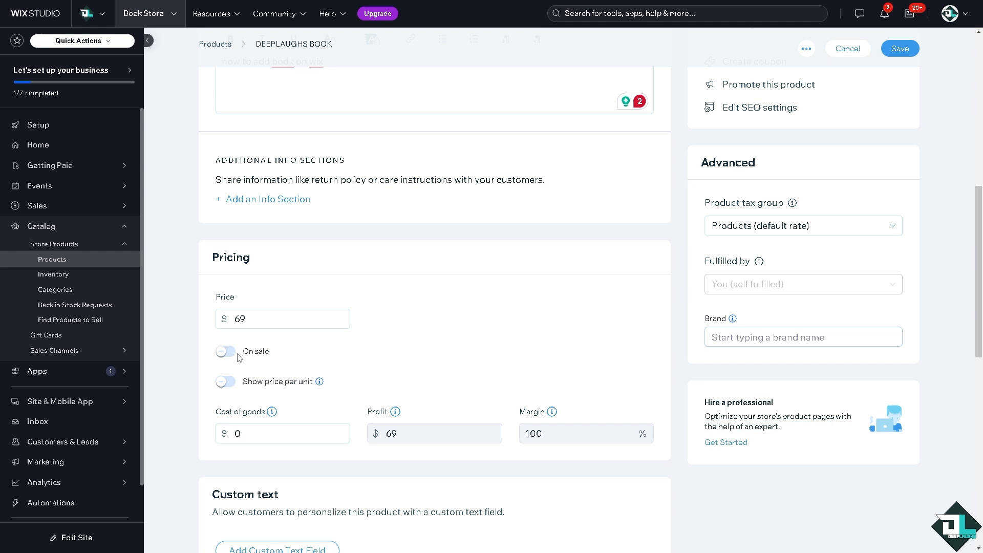
mouse_move(288, 356)
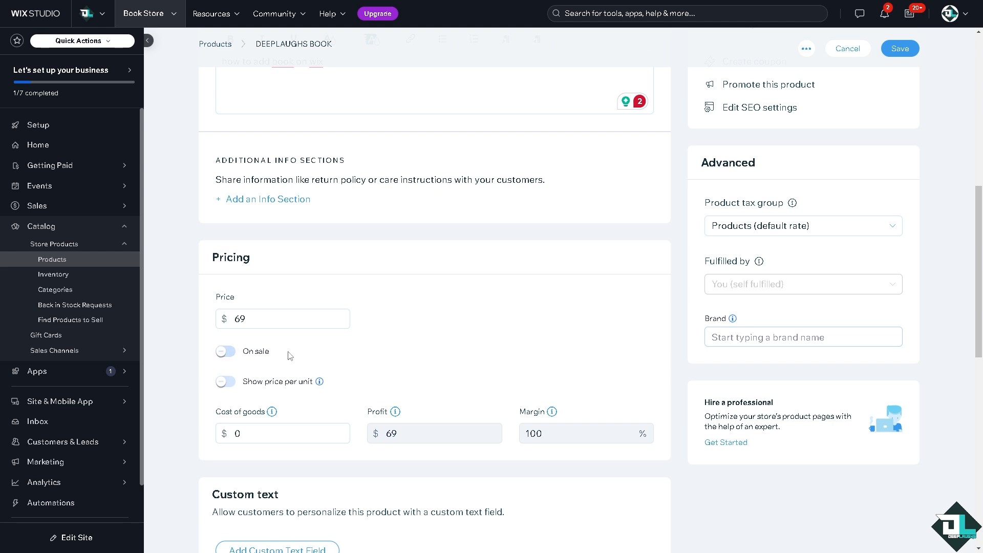
scroll("down", 3)
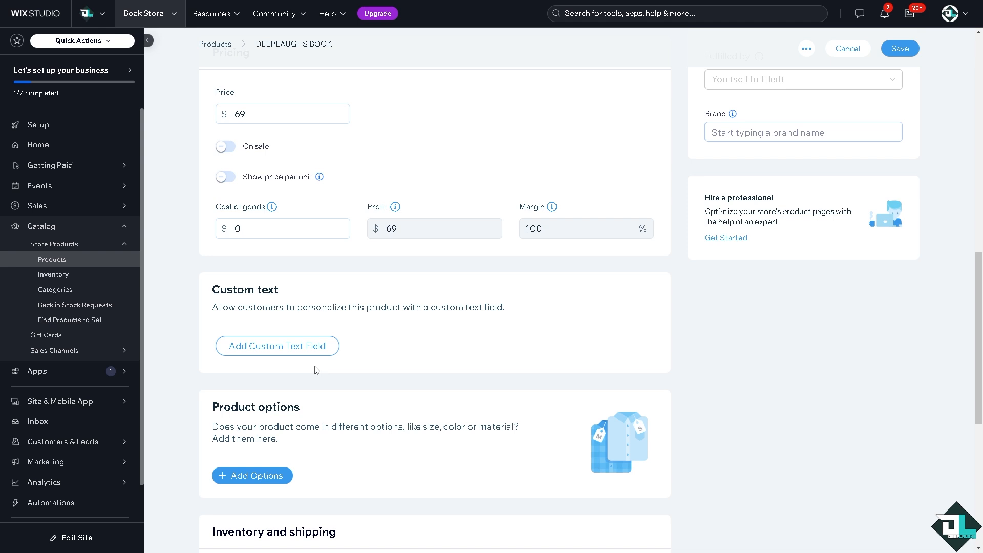
Step: Add a custom text field, turn on inventory tracking, and save DEEPLAUGHS BOOK
left_click(276, 346)
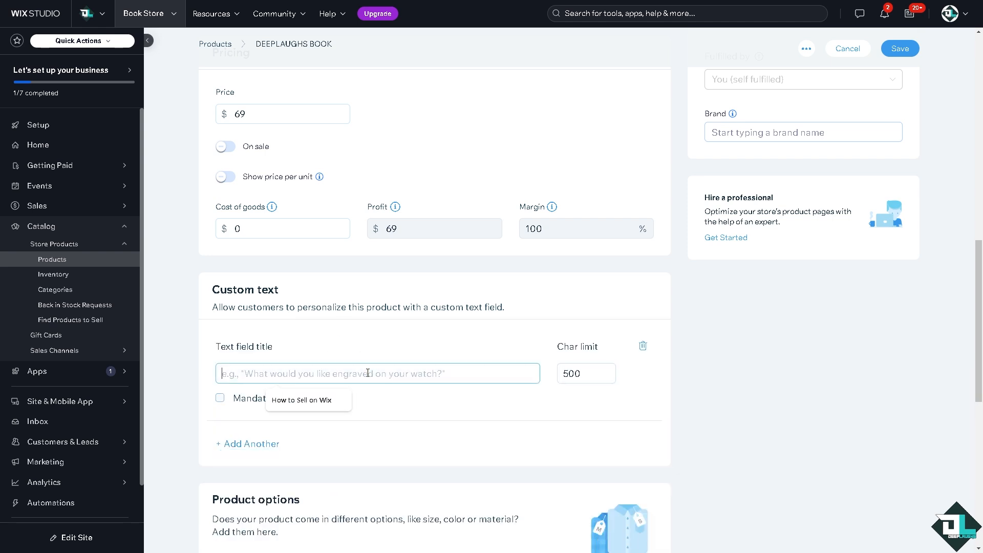
scroll("down", 3)
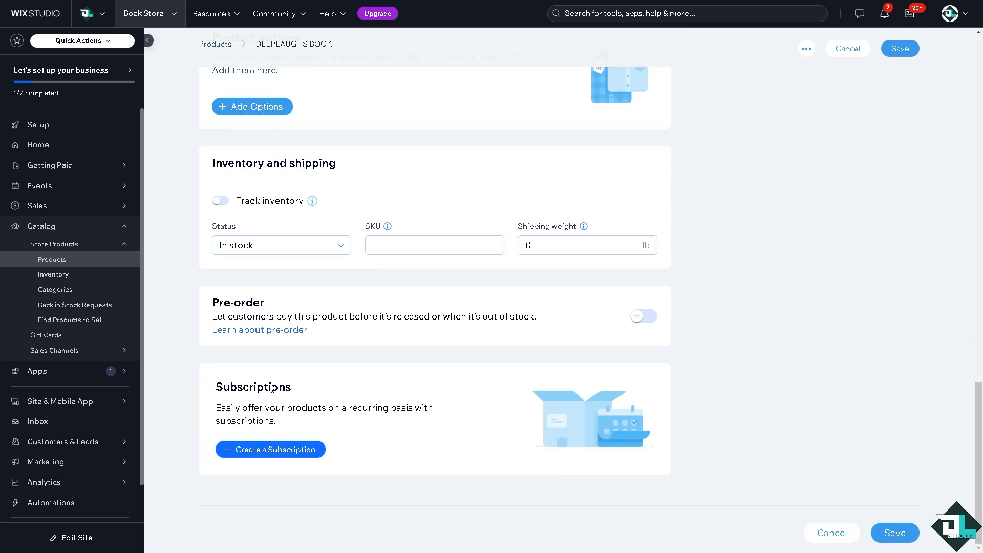
left_click(281, 245)
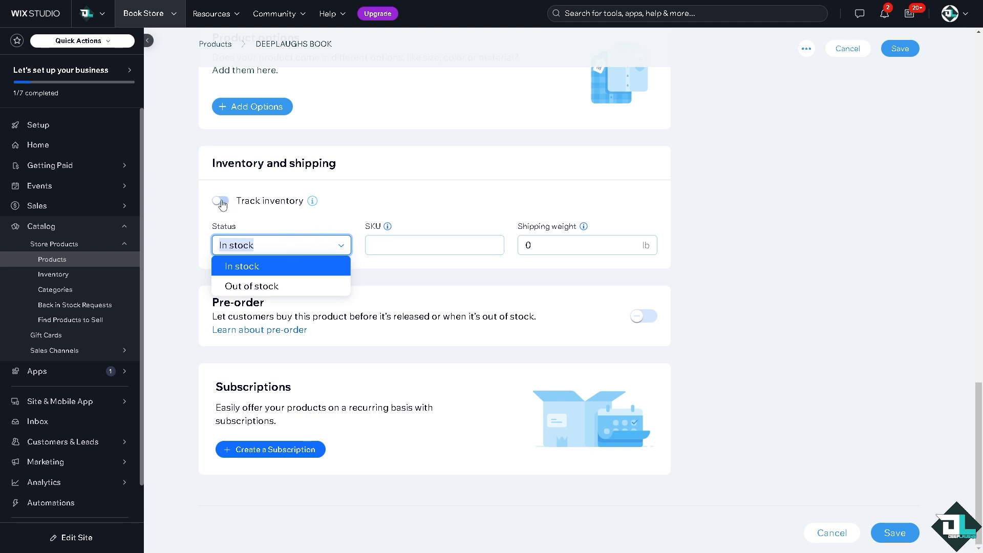
left_click(219, 200)
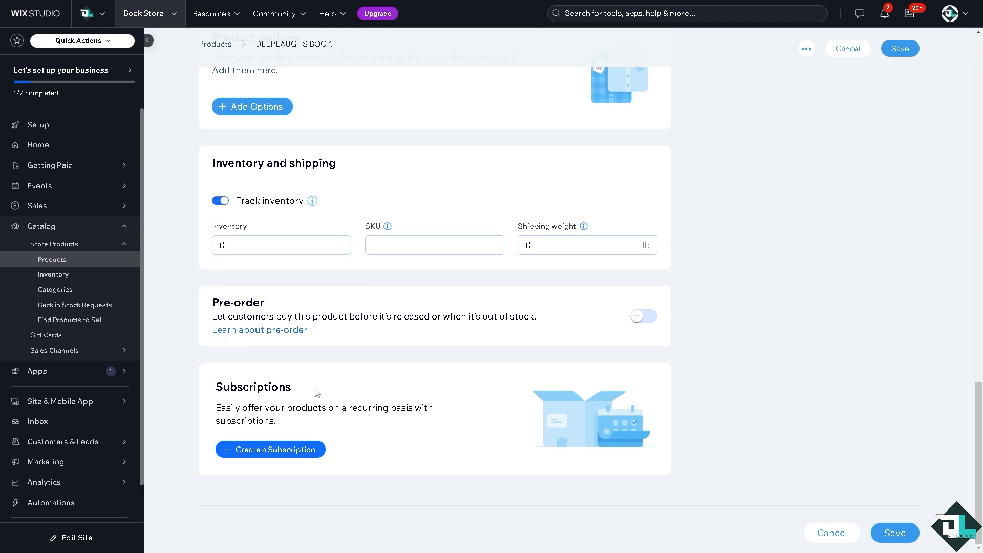
mouse_move(471, 430)
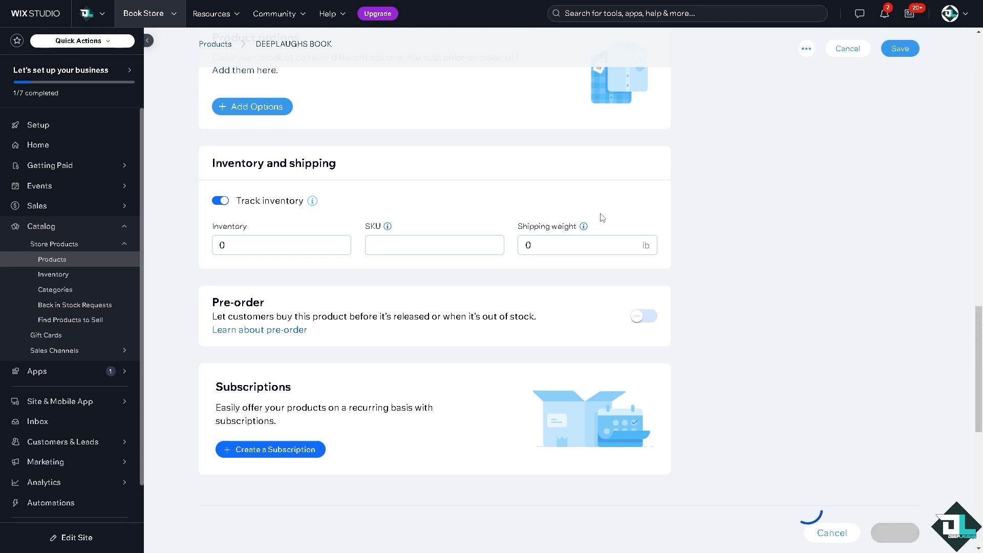
left_click(899, 48)
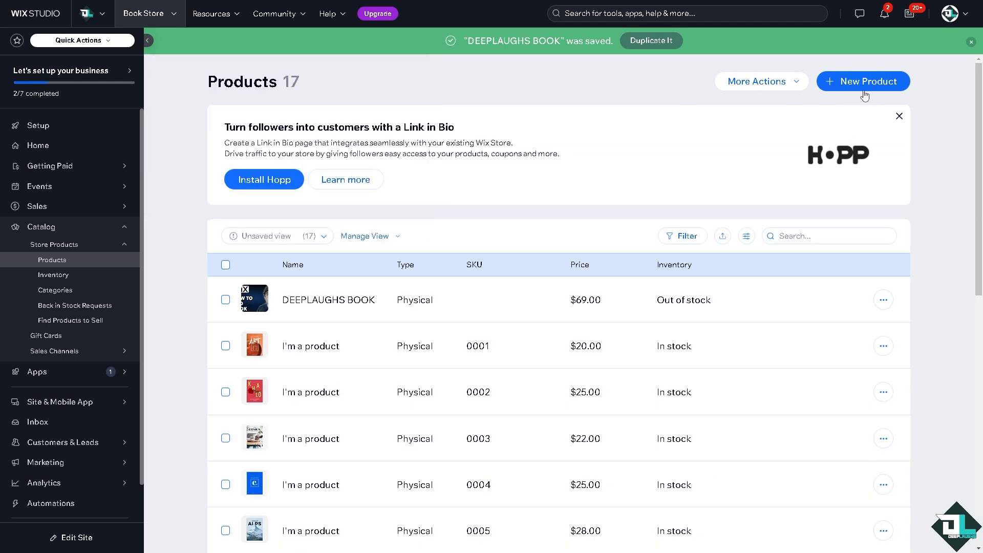
Step: Create a new digital-file product named DEEPLAUGHS E-BOOK
left_click(863, 81)
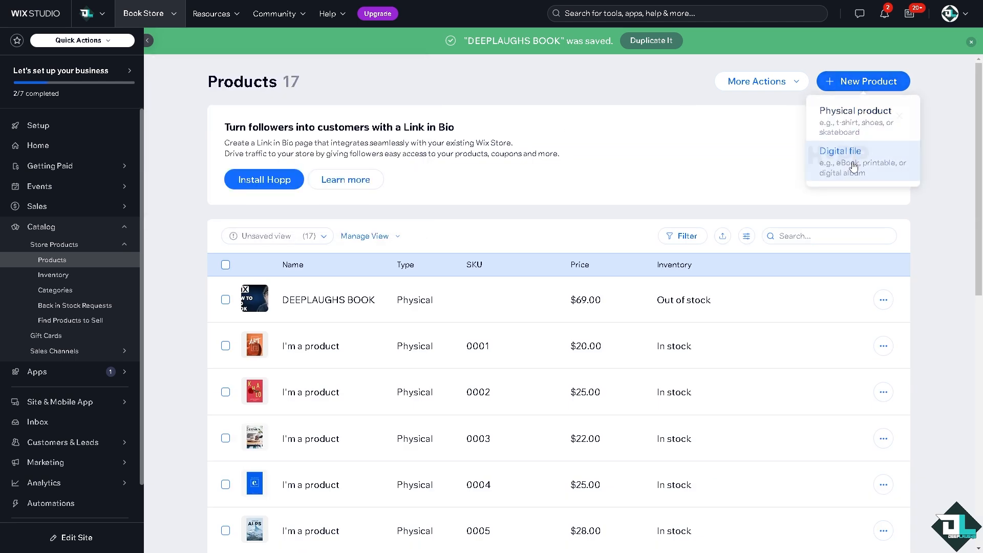
left_click(861, 161)
type("DEEPLAUGHS E")
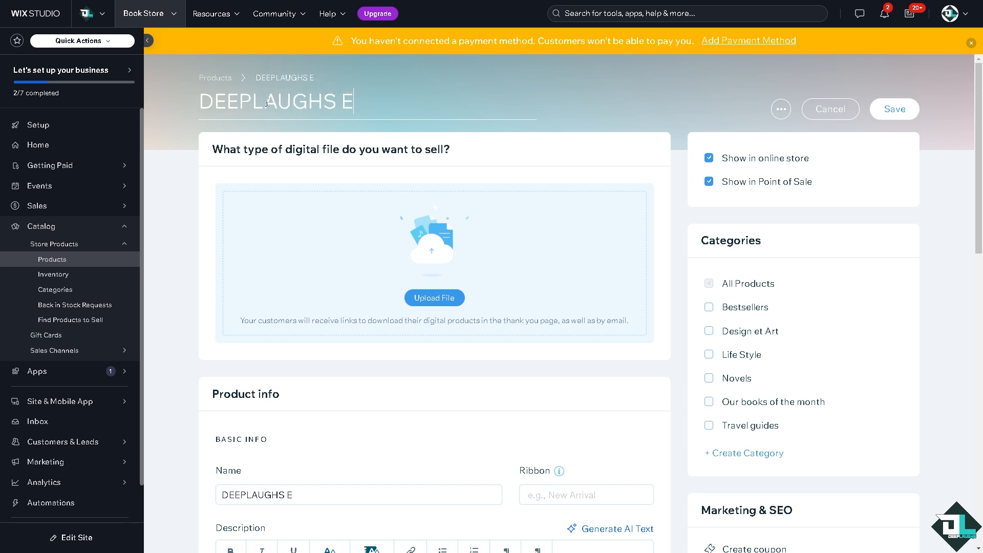
type("-BOOK")
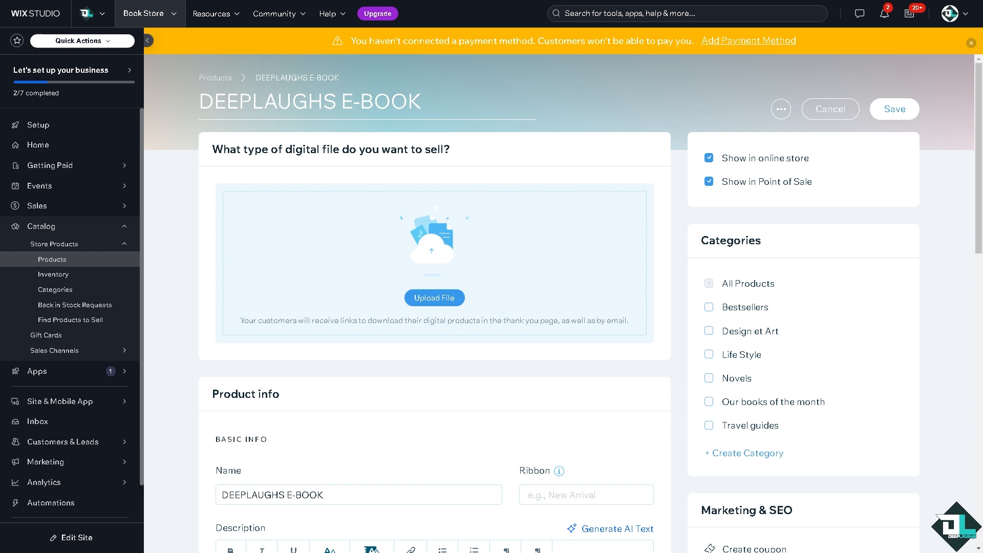
Step: Upload DL thumbnail.png from the computer as the e-book's image download file
left_click(433, 297)
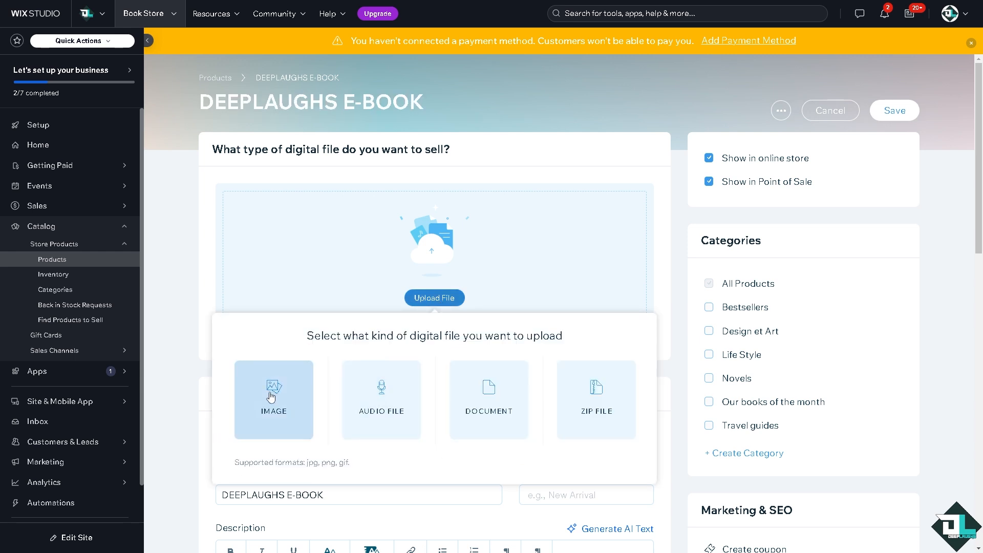
left_click(274, 399)
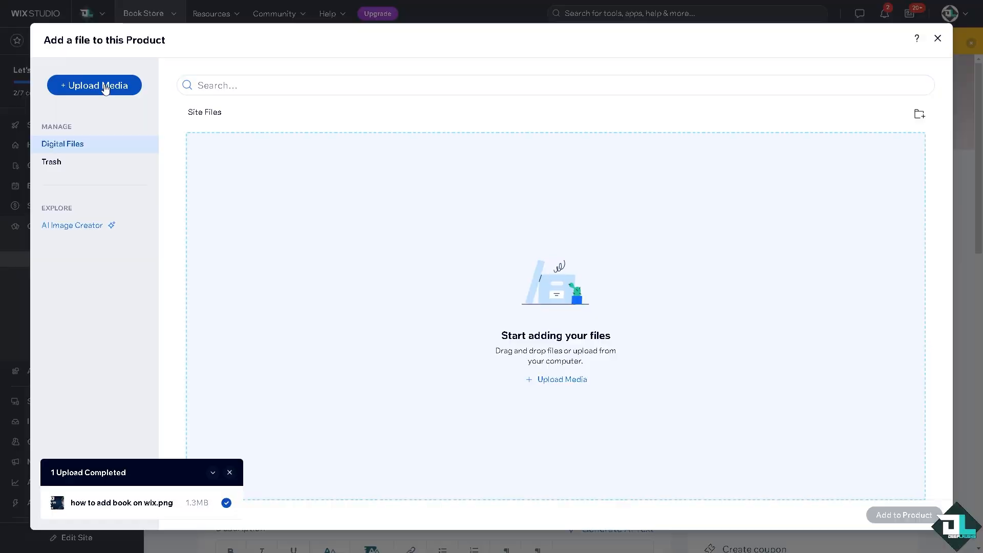
left_click(94, 85)
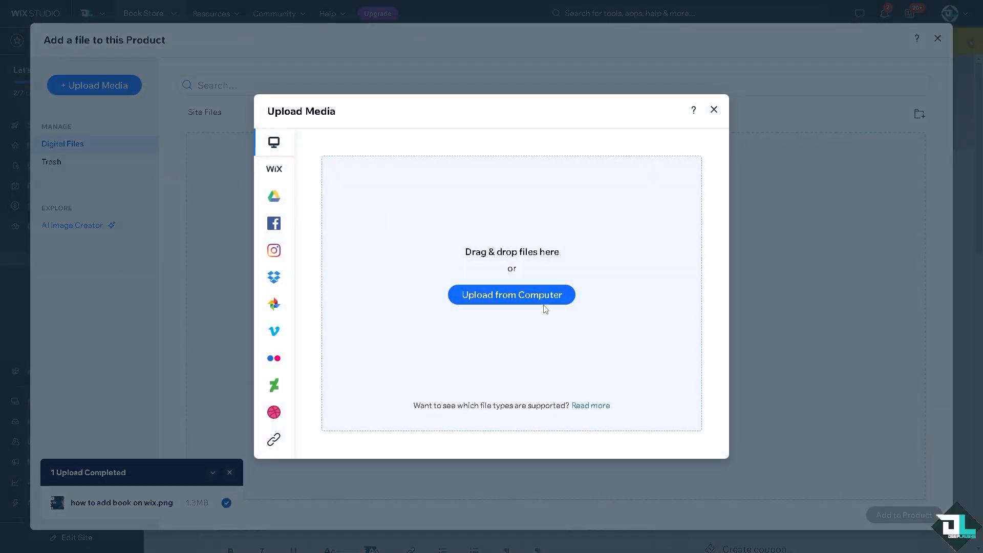
left_click(511, 295)
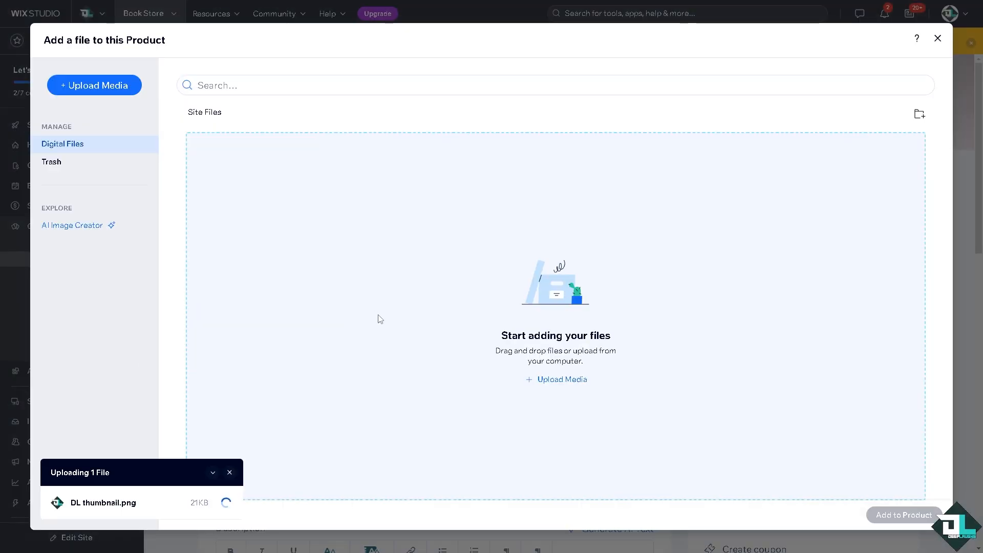
mouse_move(482, 302)
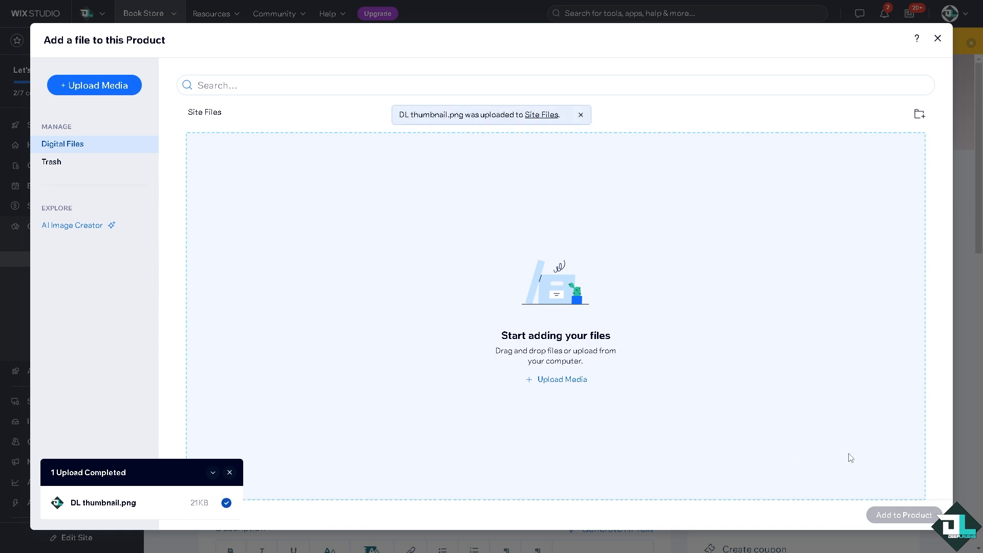
mouse_move(787, 444)
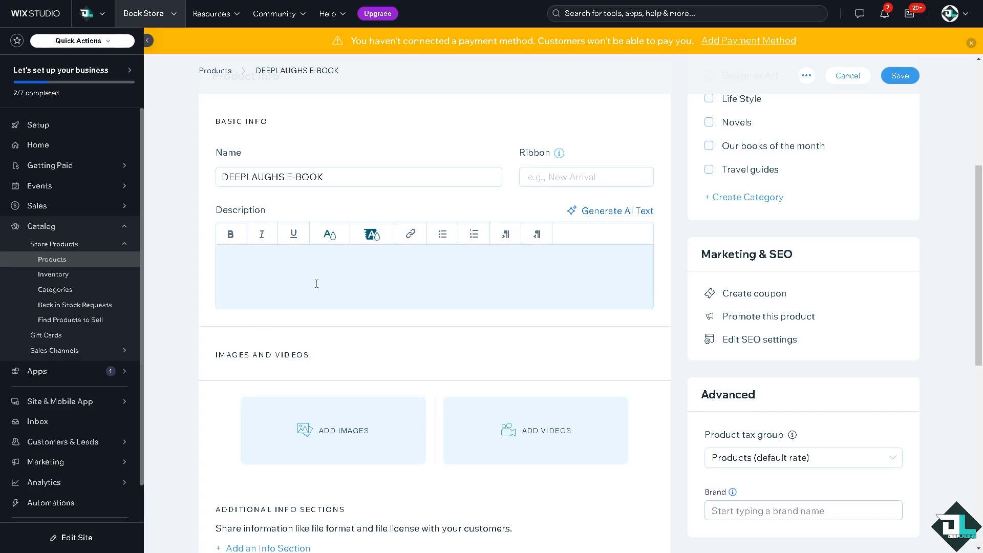
Step: Price the DEEPLAUGHS E-BOOK at $6.90, save the product, and return to the site editor
scroll("down", 3)
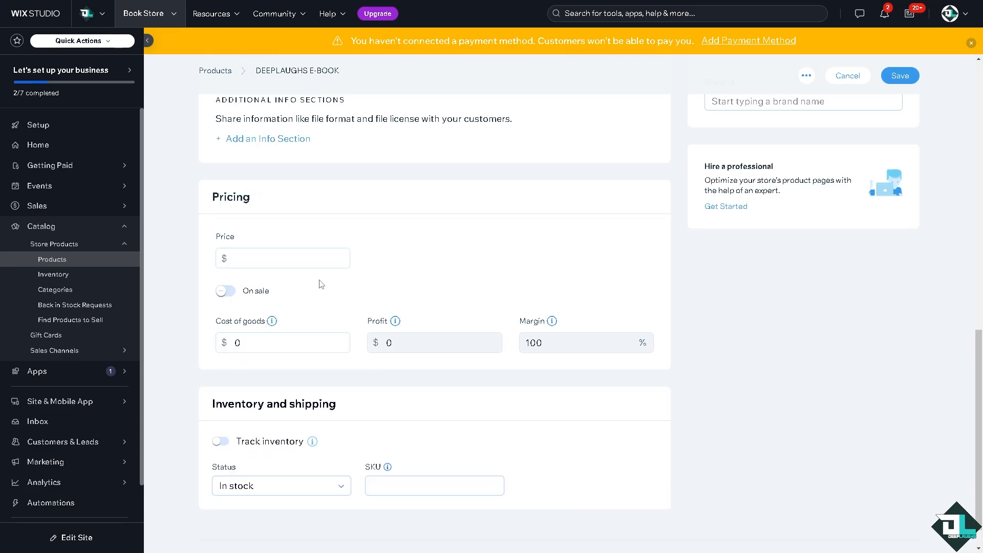
scroll("down", 3)
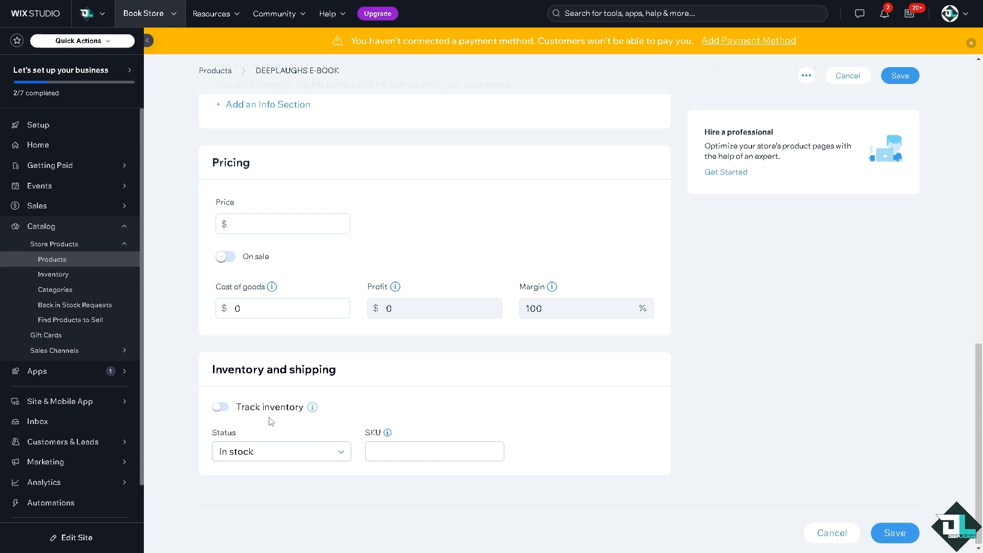
mouse_move(866, 454)
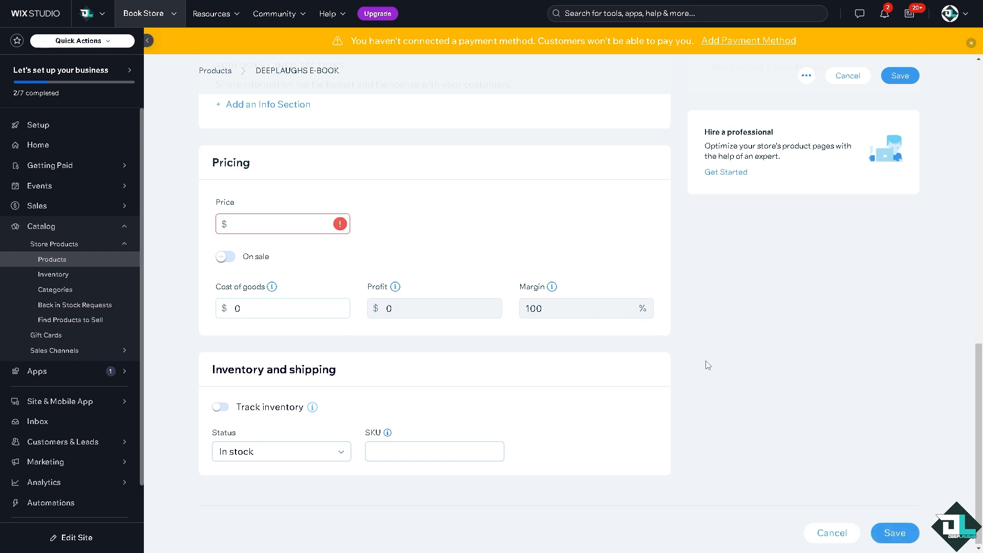
left_click(279, 223)
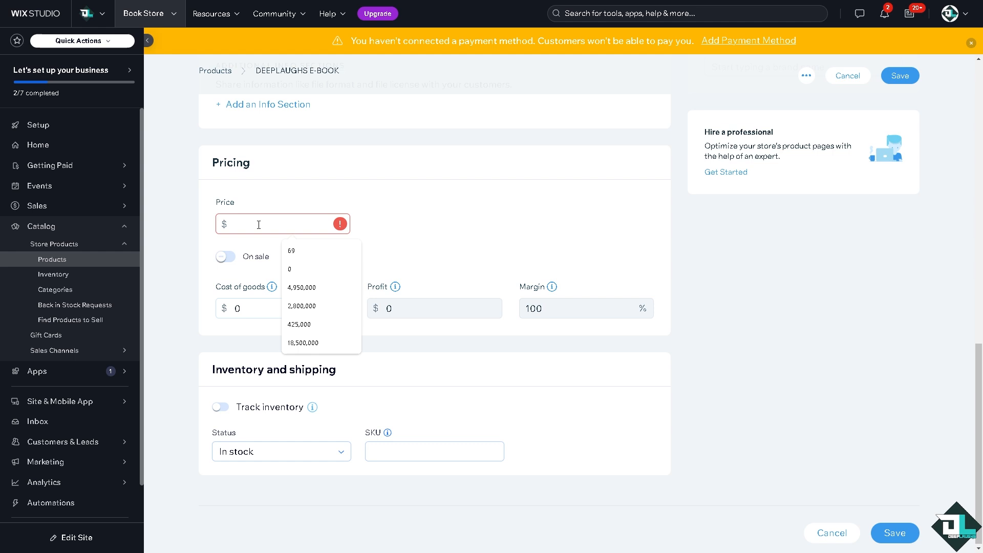
type("6.9")
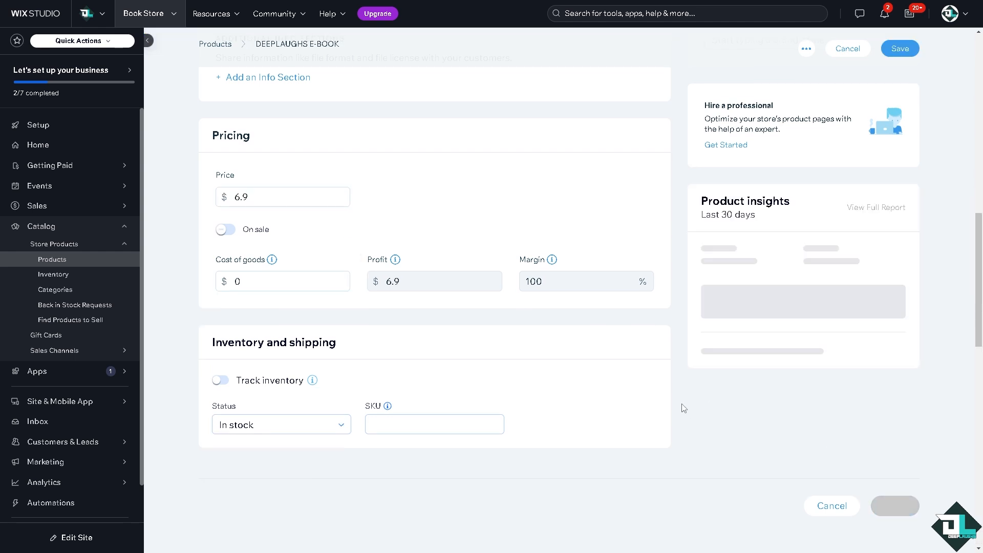
left_click(899, 48)
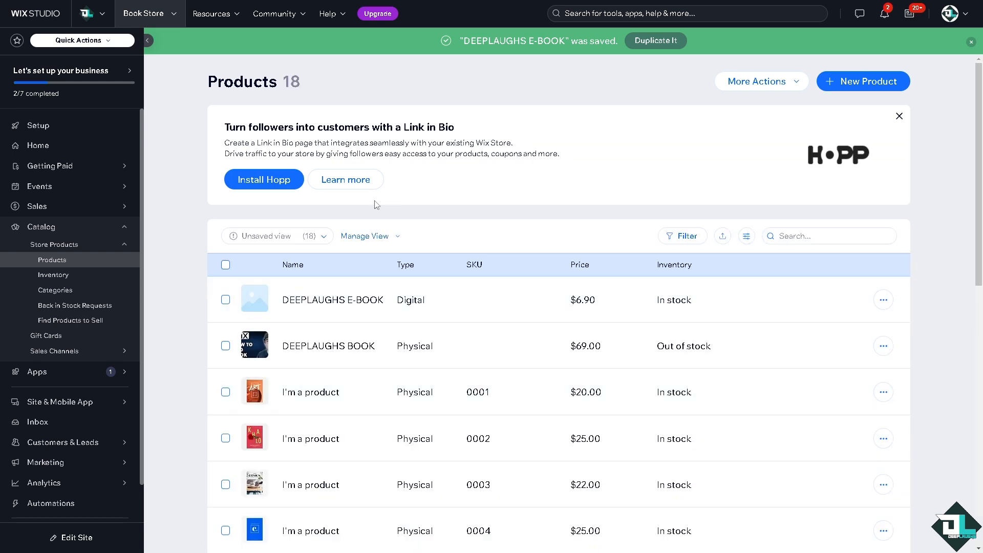
left_click(72, 70)
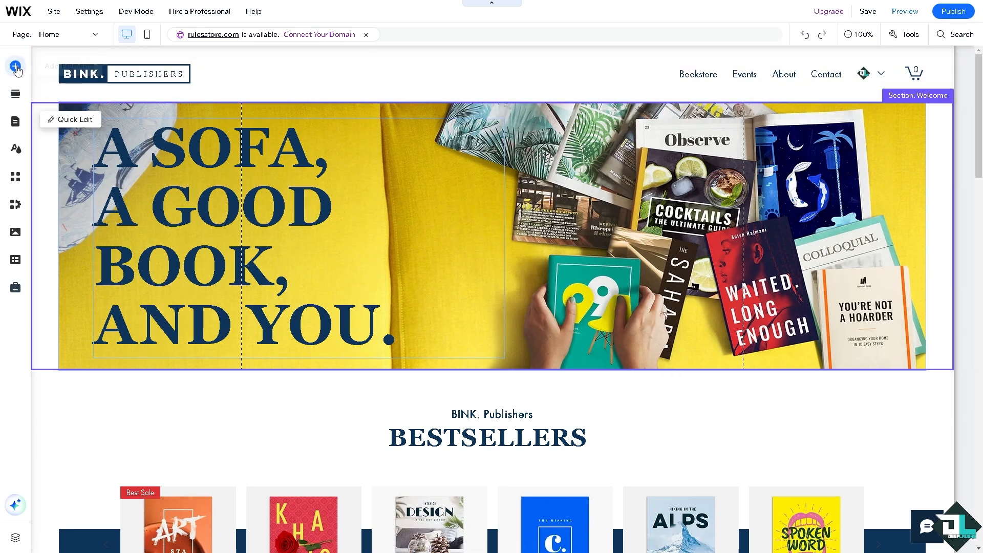
Step: Place the themed Download button from the Button elements onto the home hero over the book photo
left_click(15, 66)
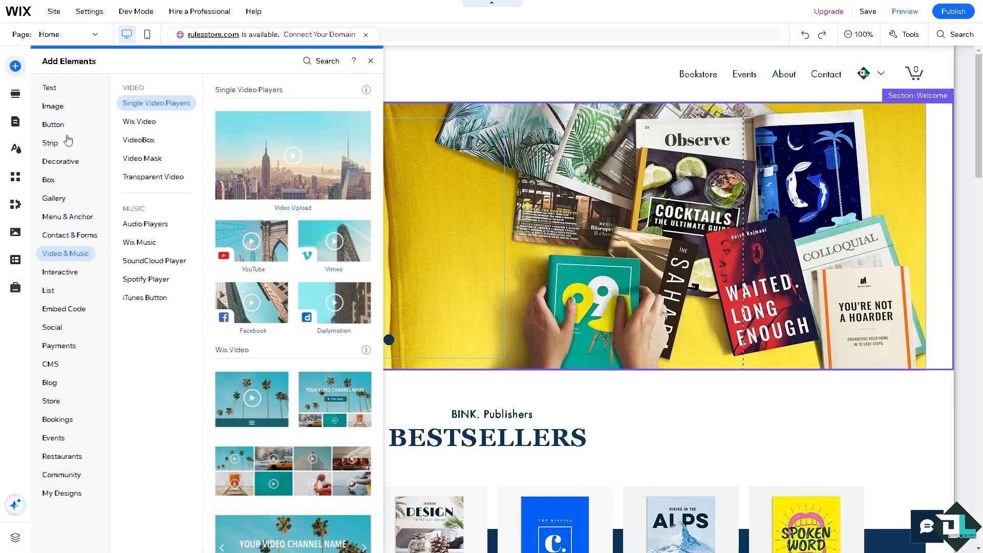
left_click(53, 124)
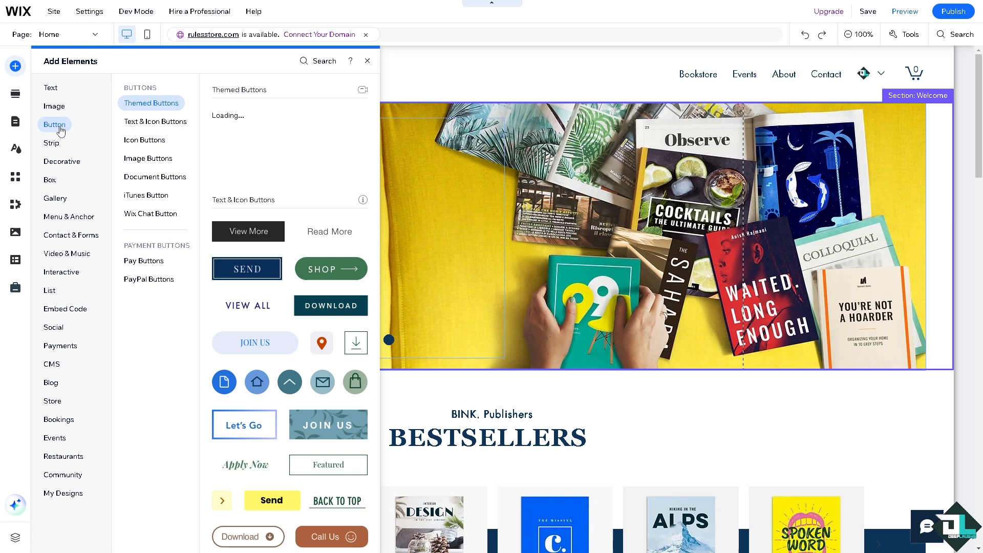
left_click(155, 176)
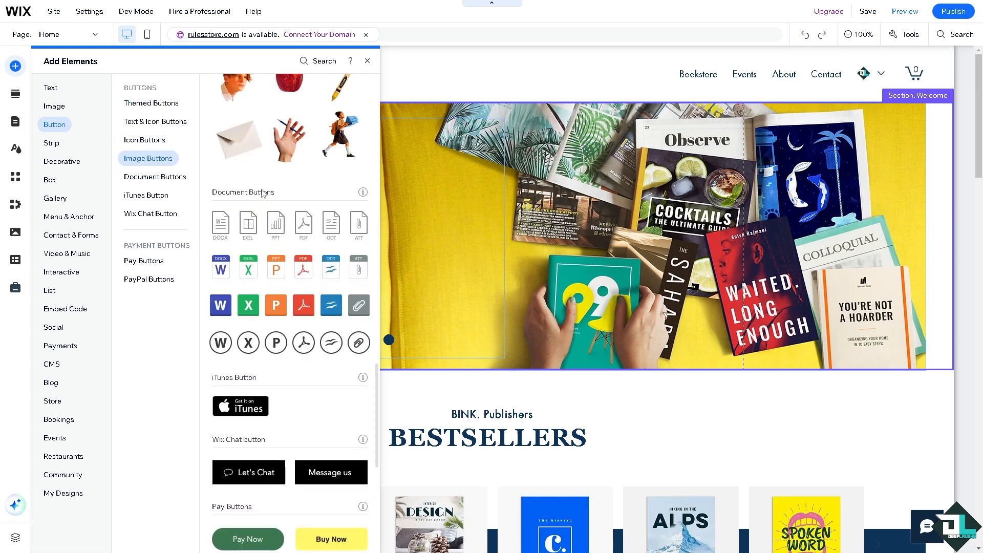
left_click(154, 122)
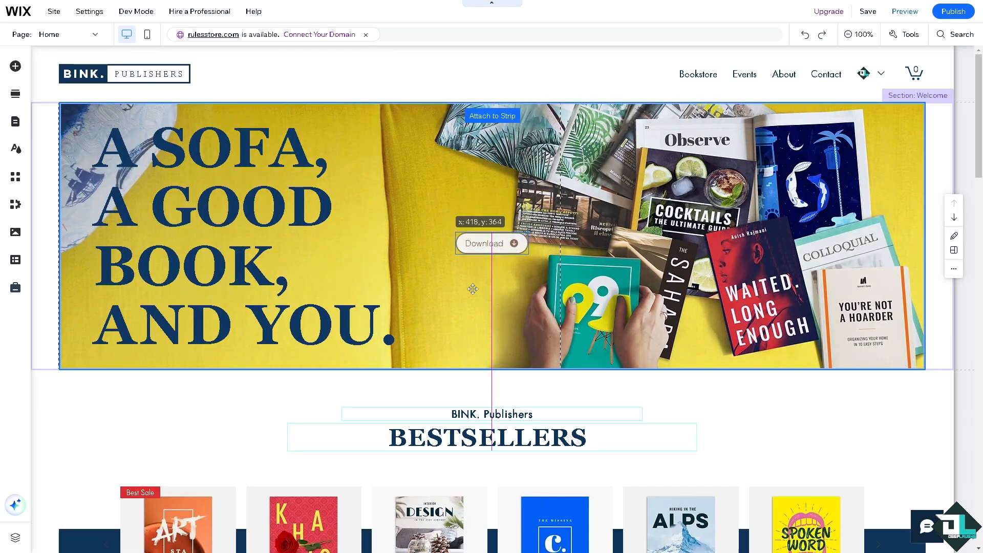
left_click(483, 244)
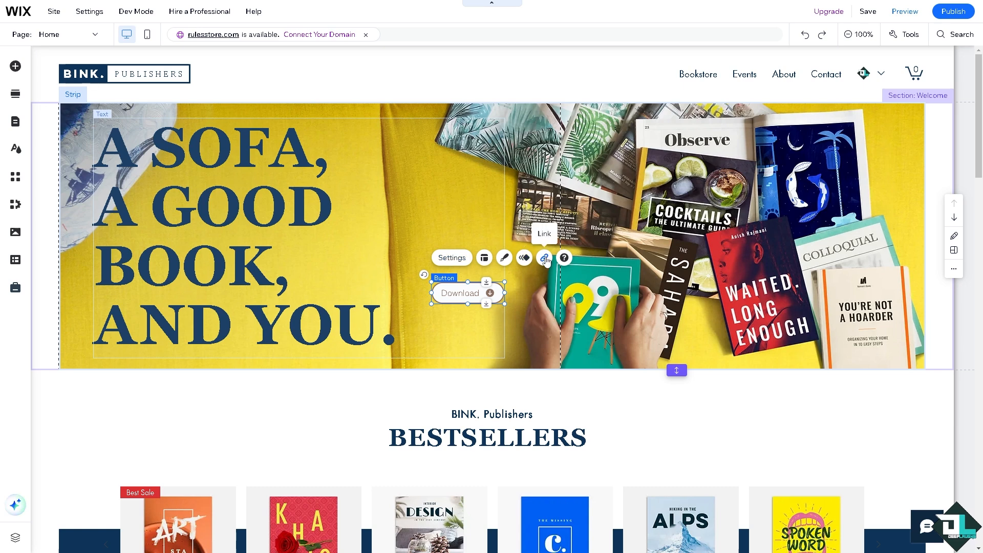
left_click(545, 258)
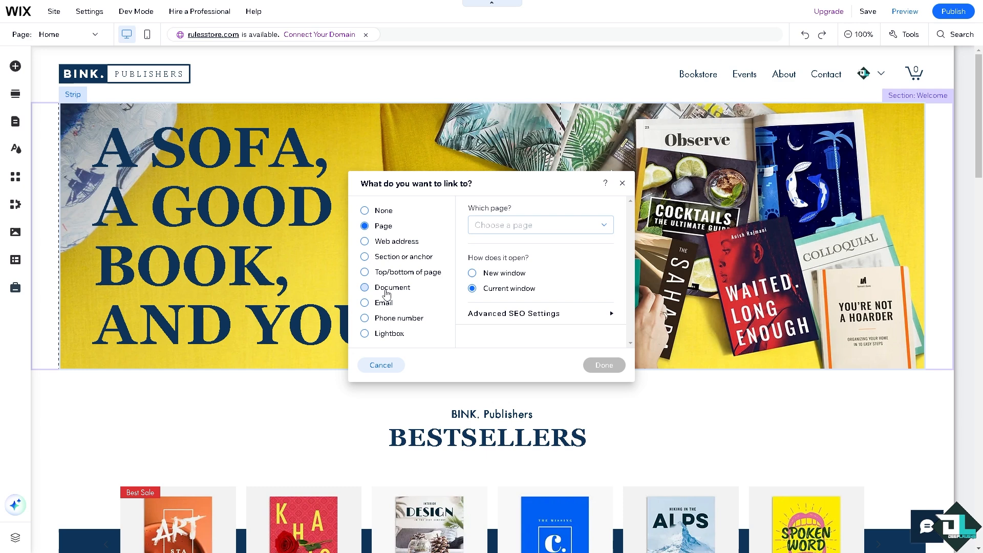
left_click(364, 287)
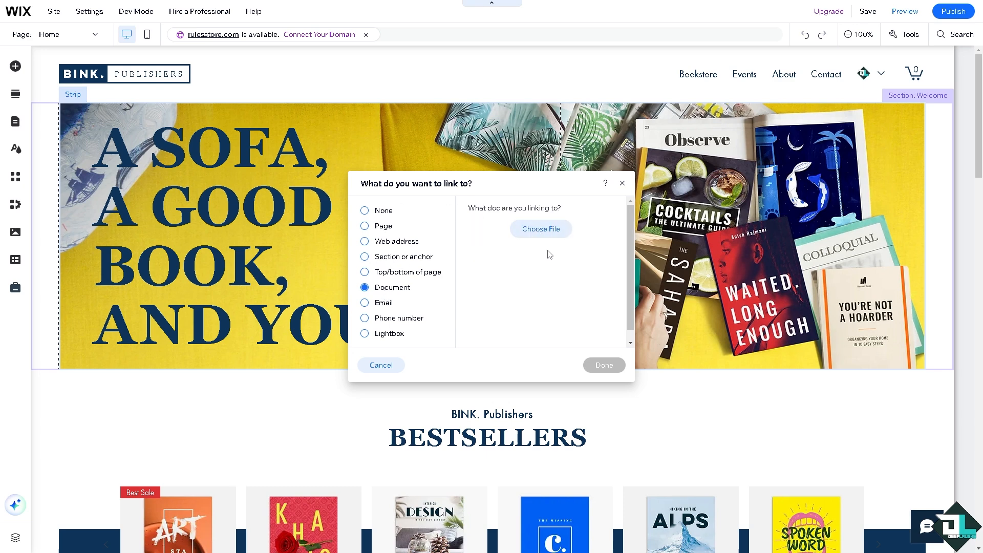
left_click(539, 229)
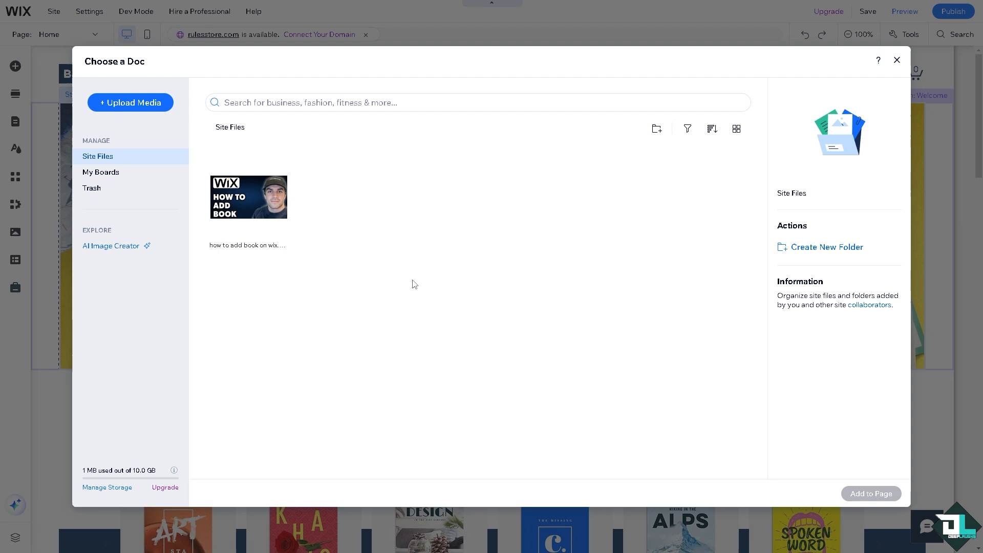
left_click(248, 197)
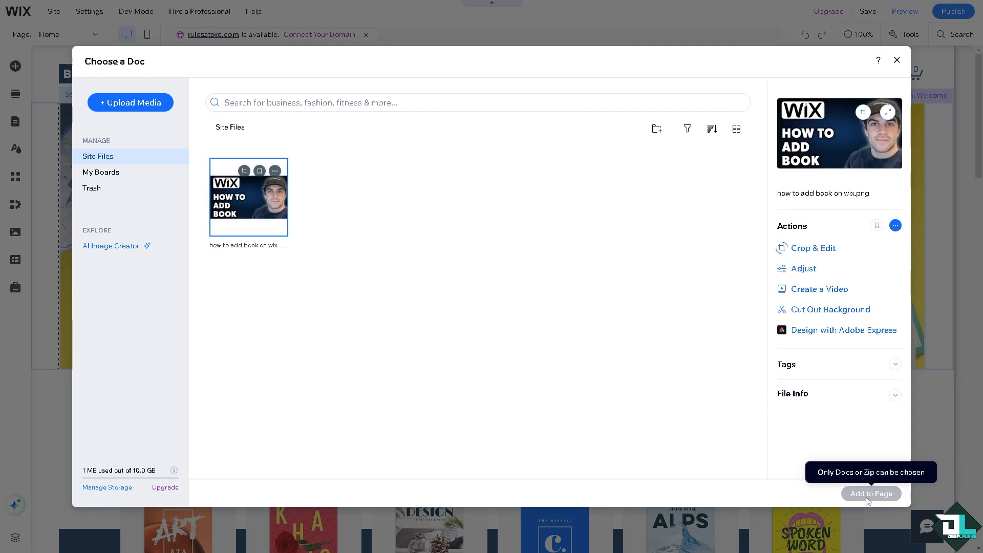
mouse_move(122, 158)
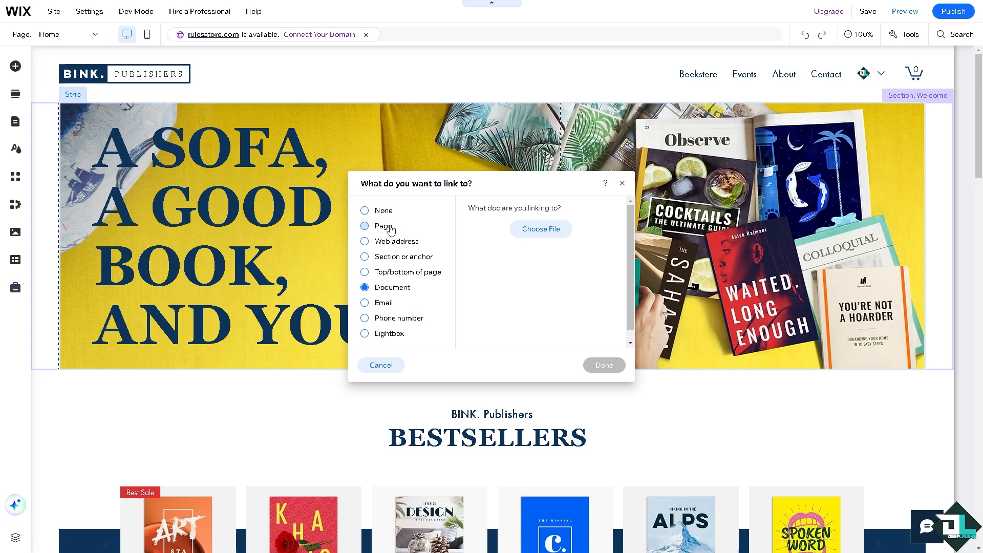
left_click(364, 241)
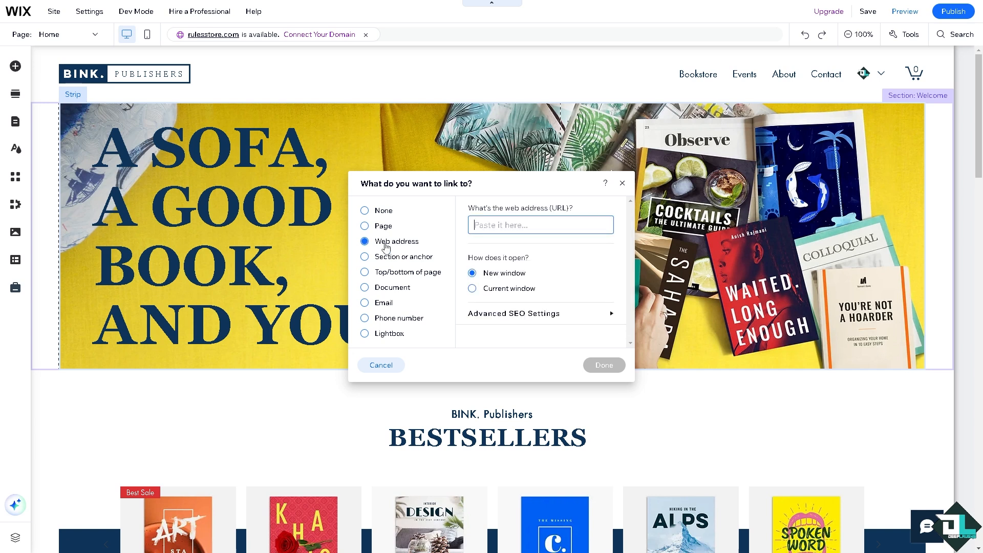
mouse_move(514, 327)
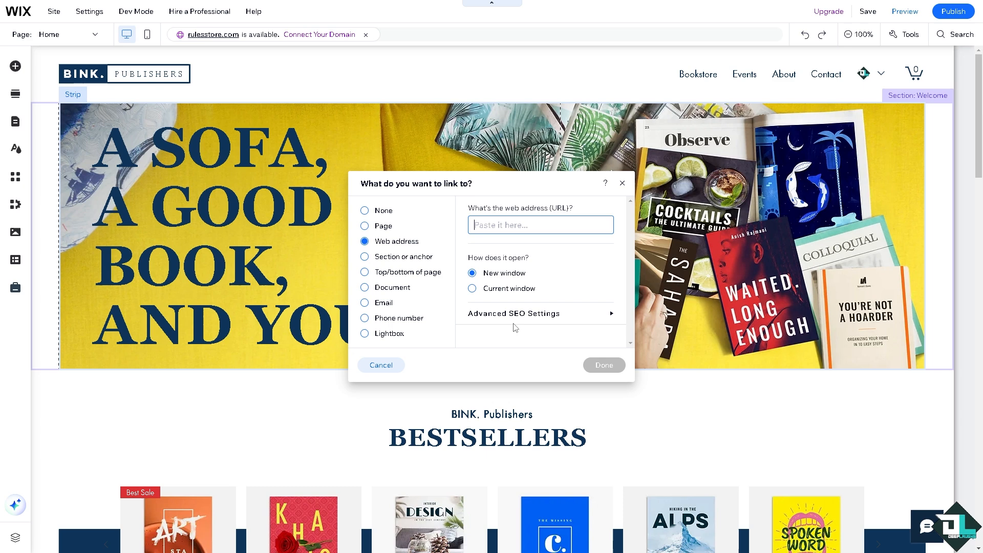
left_click(380, 365)
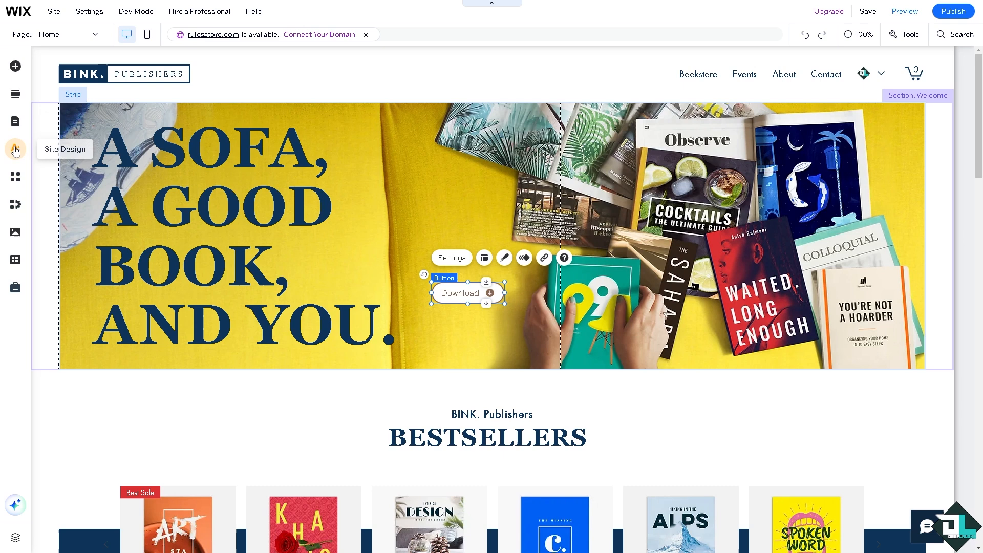
mouse_move(15, 204)
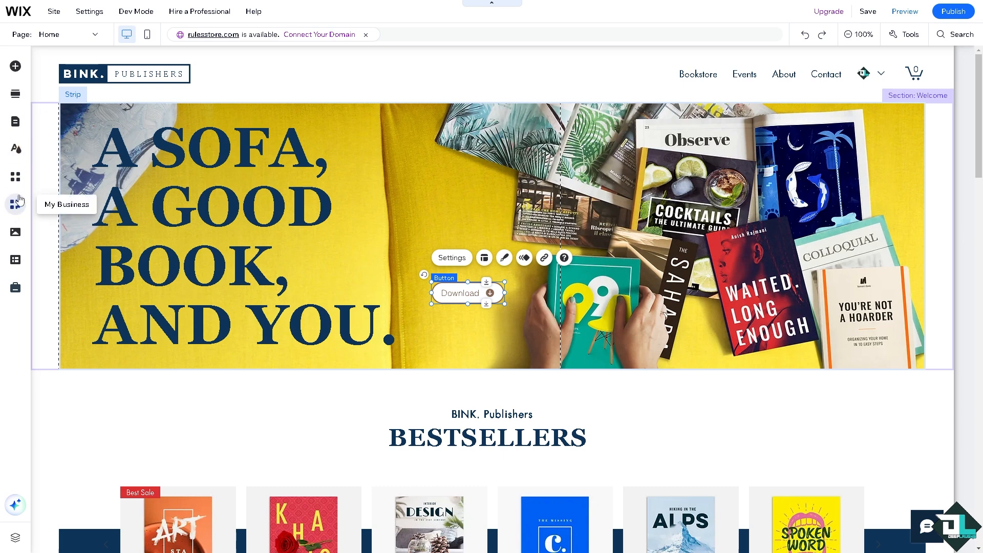
Step: Search the app market for 'fl' and add Flip Books by Simplebooklet, approving its permissions
left_click(15, 177)
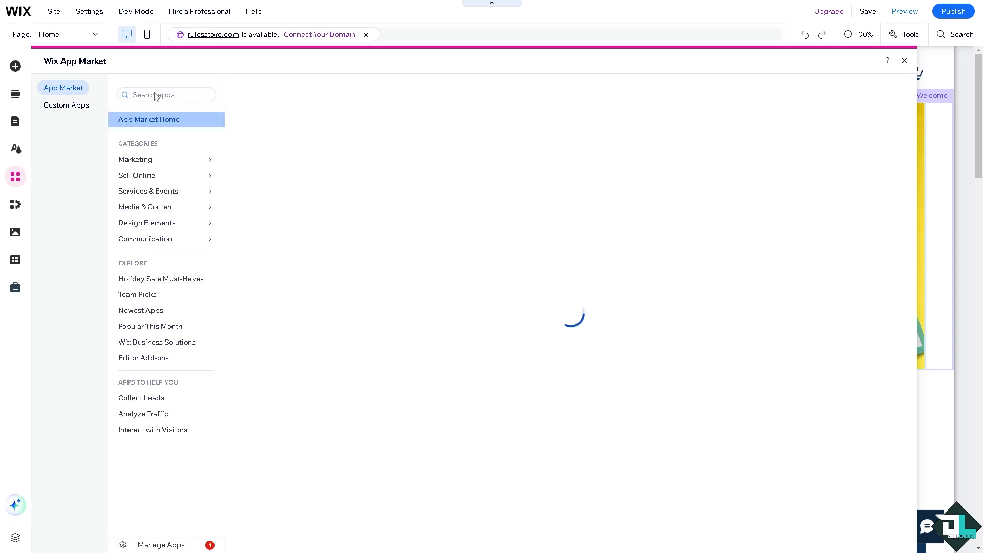
left_click(166, 95)
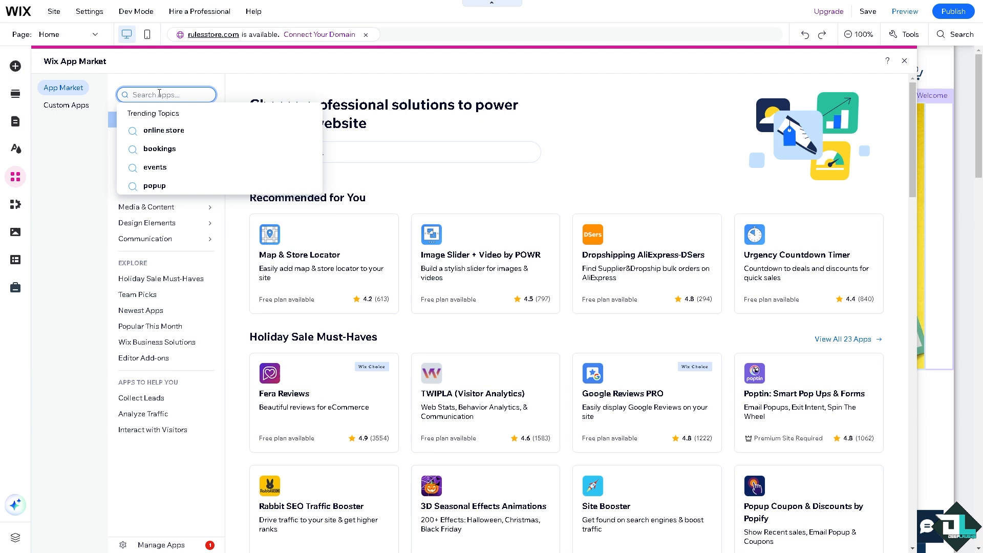
type("flip")
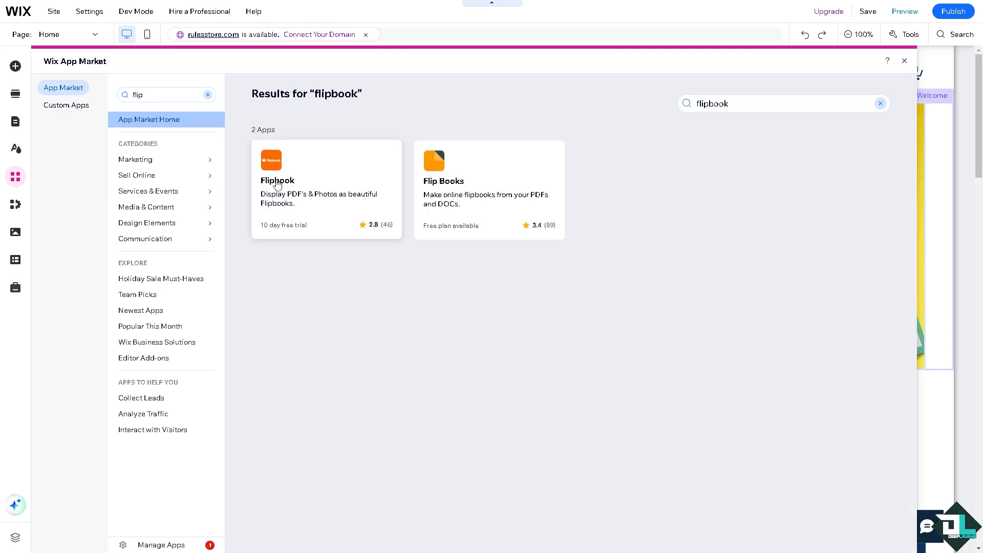
mouse_move(464, 193)
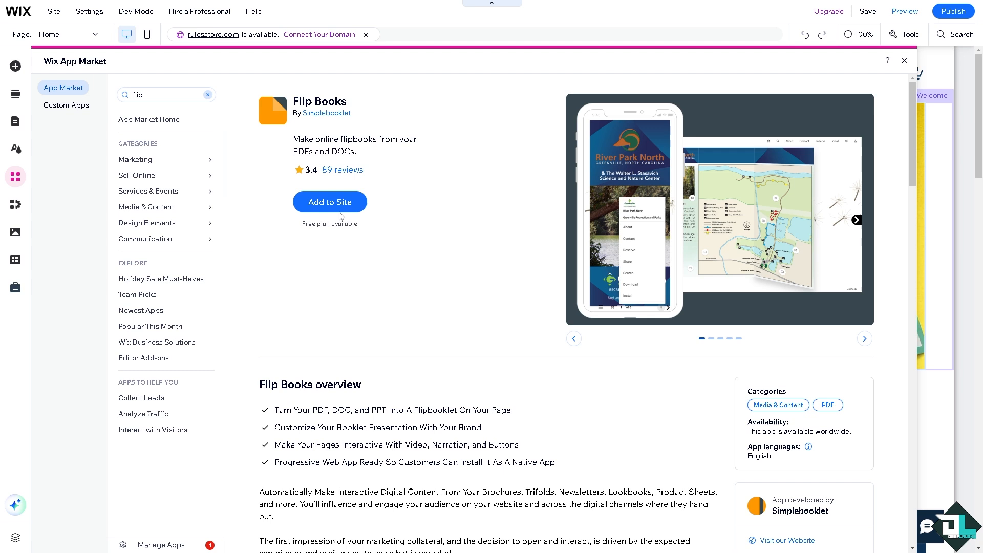
left_click(330, 201)
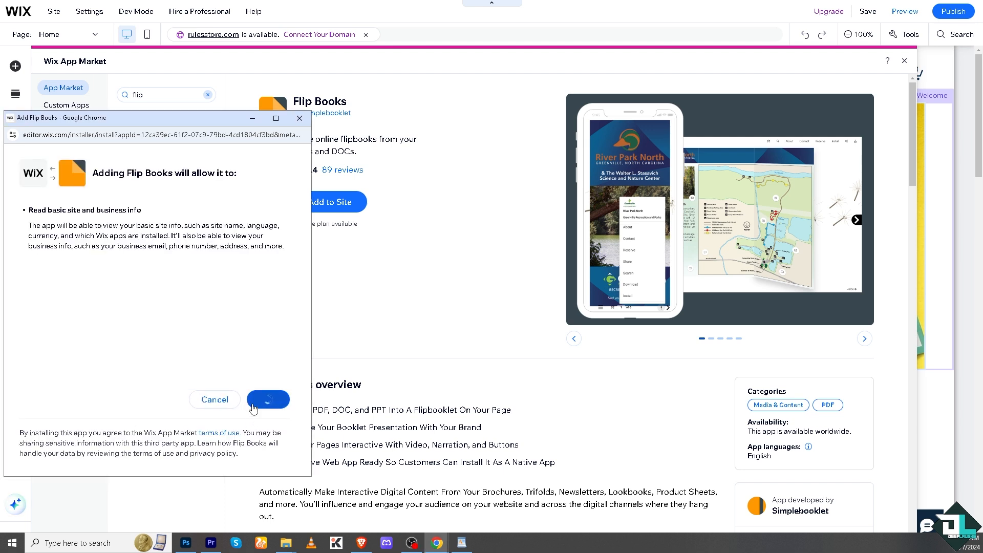
left_click(267, 400)
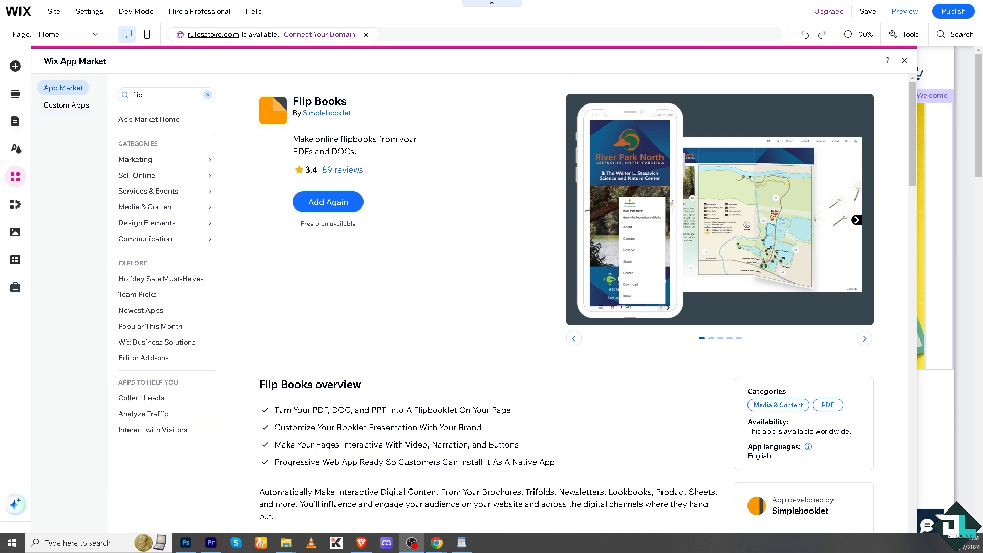
left_click(327, 202)
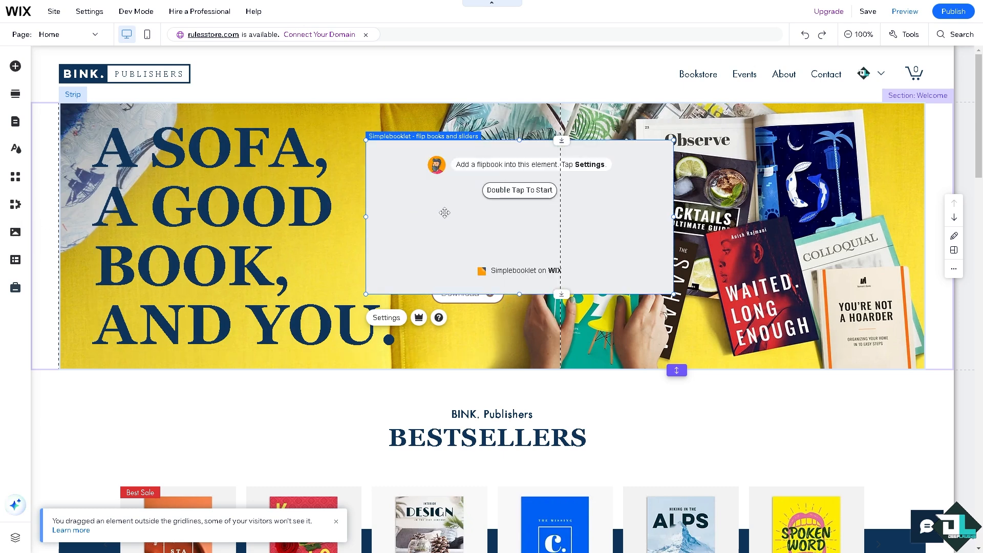
mouse_move(910, 34)
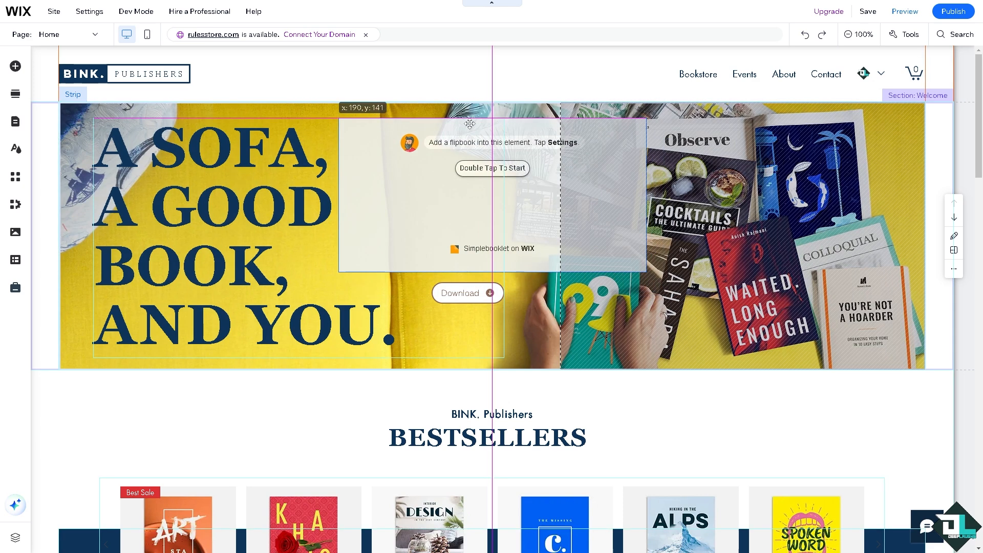
Step: Move the Simplebooklet flipbook widget up in the hero to sit just above the Download button
left_click(492, 193)
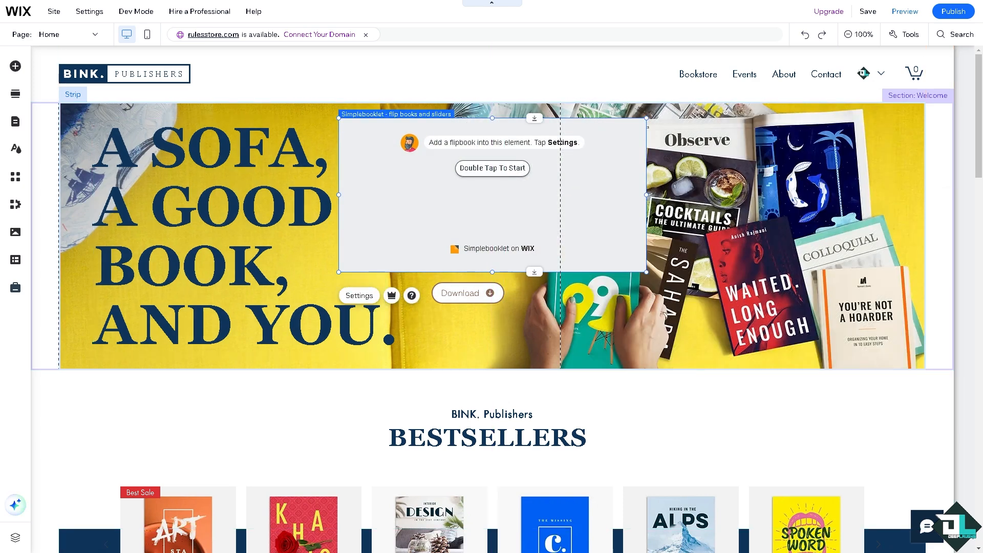